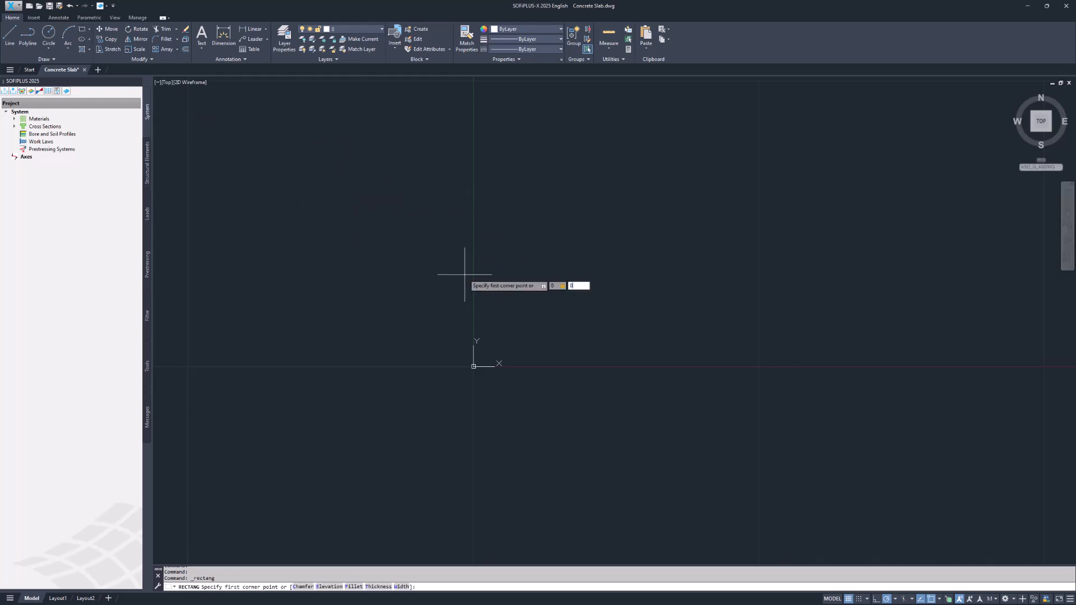
# - Draw the 20 × 10 slab outline rectangle with its first corner at 0,0
pyautogui.click(474, 366)
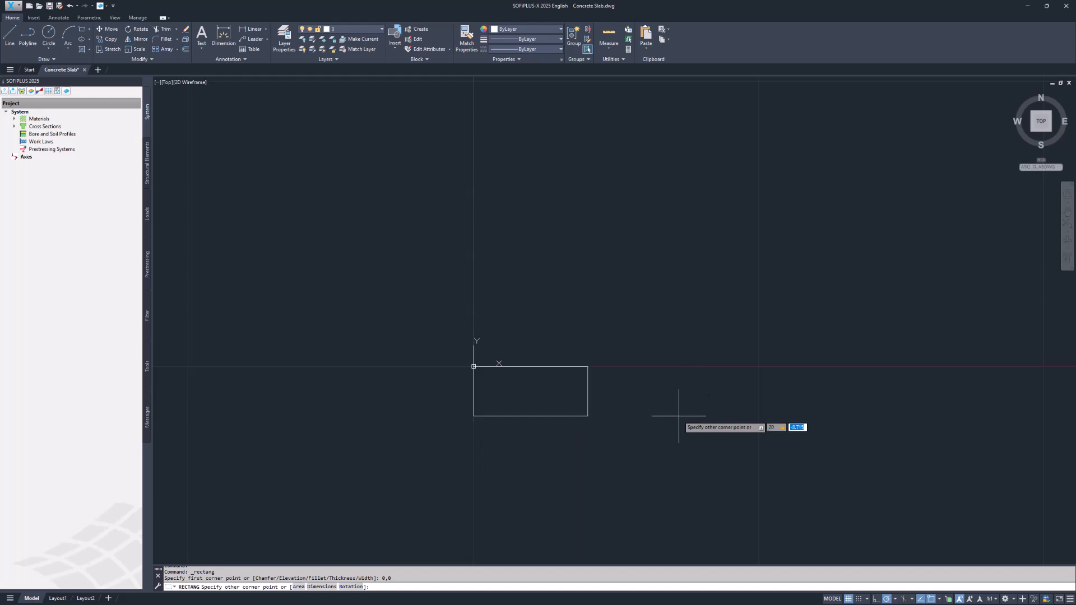
pyautogui.write('10')
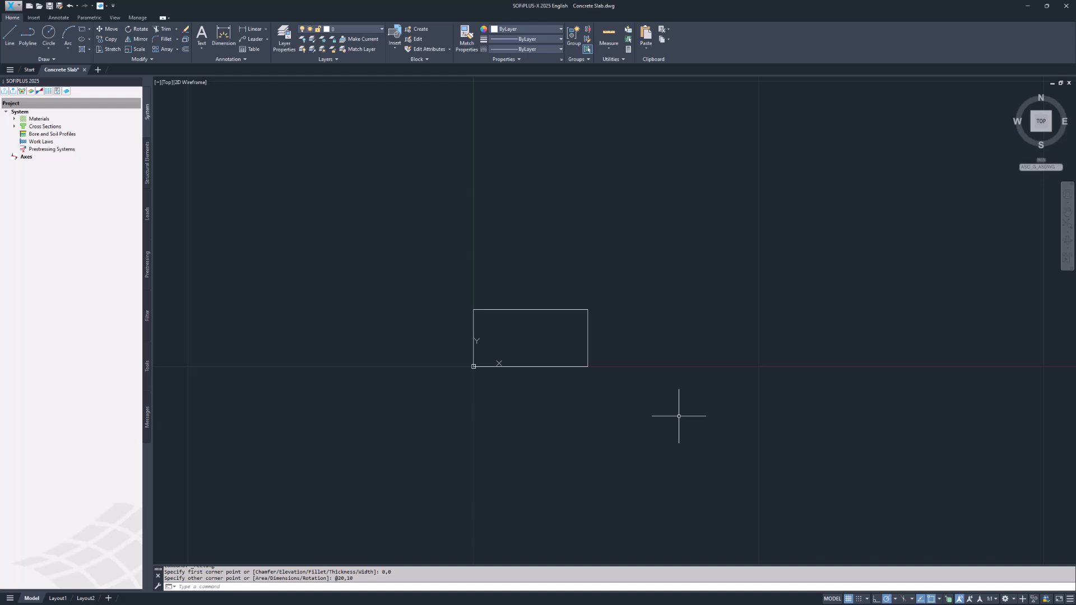
pyautogui.moveTo(684, 424)
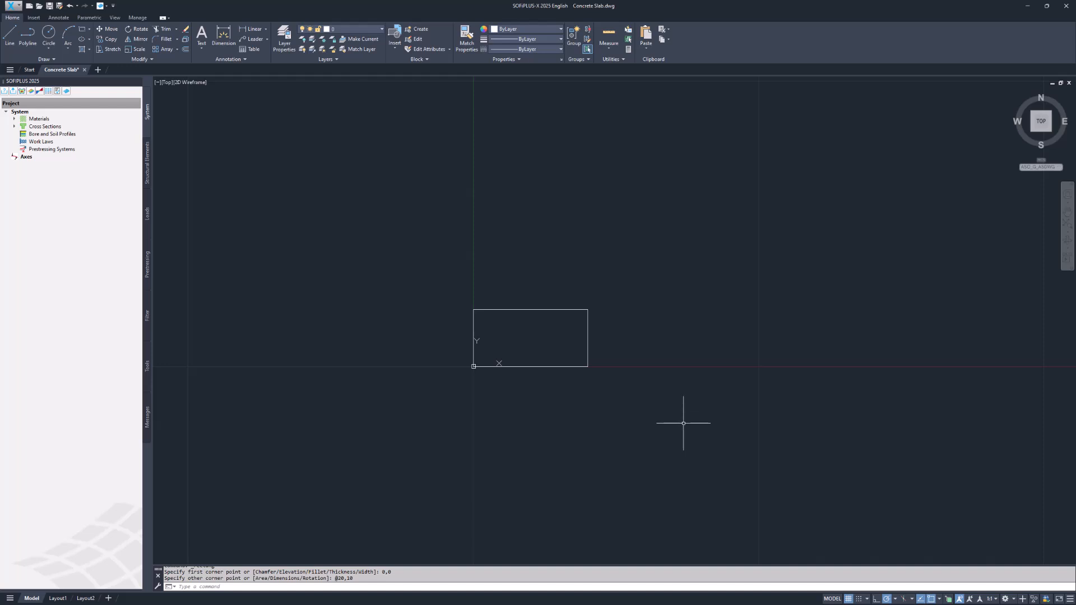
# - Draw a vertical dividing line at x=10 and a horizontal line at y=5 across the left half
pyautogui.click(939, 599)
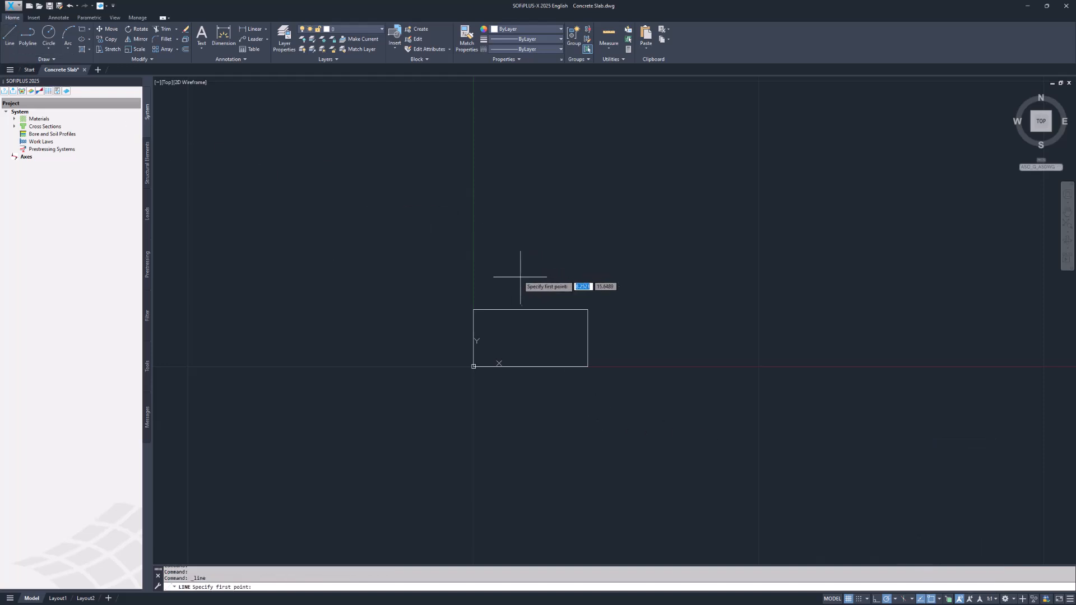
pyautogui.click(531, 310)
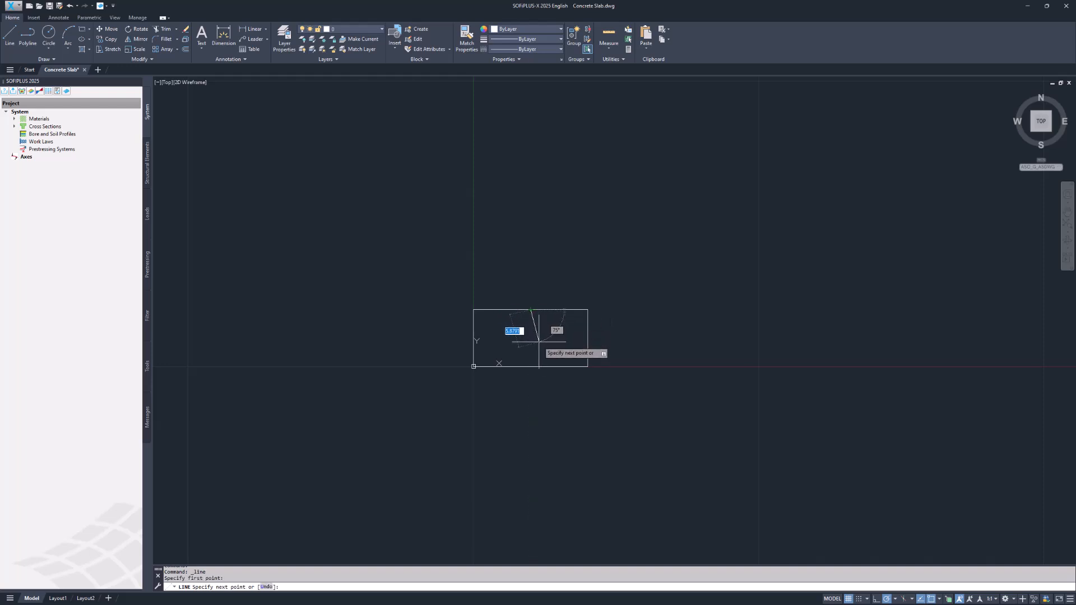
pyautogui.rightClick(521, 425)
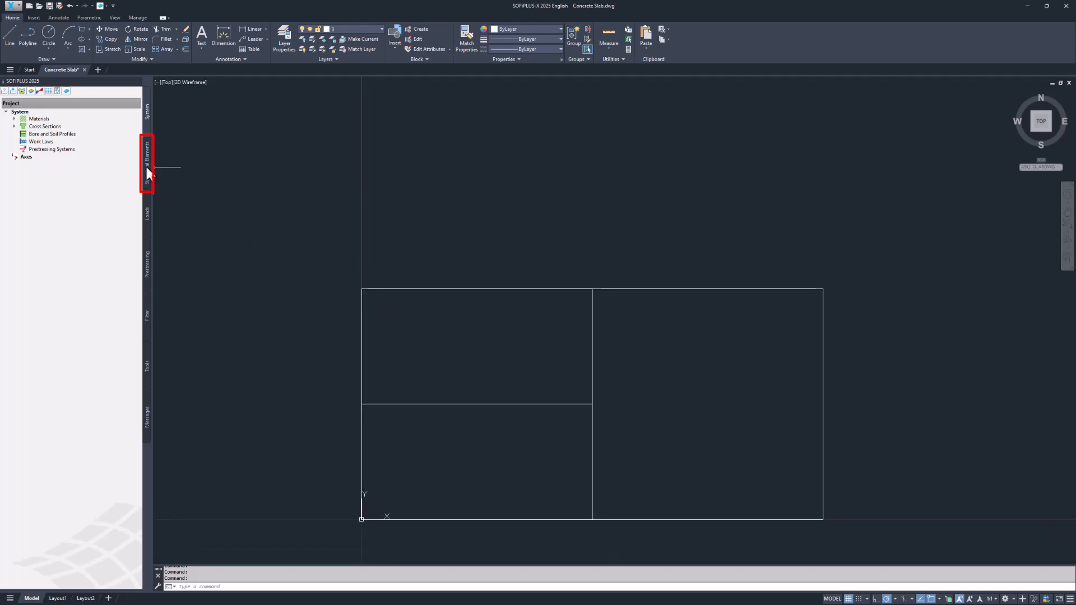
# - Start a structural Area from Structural Elements with 240 mm thickness
pyautogui.click(147, 165)
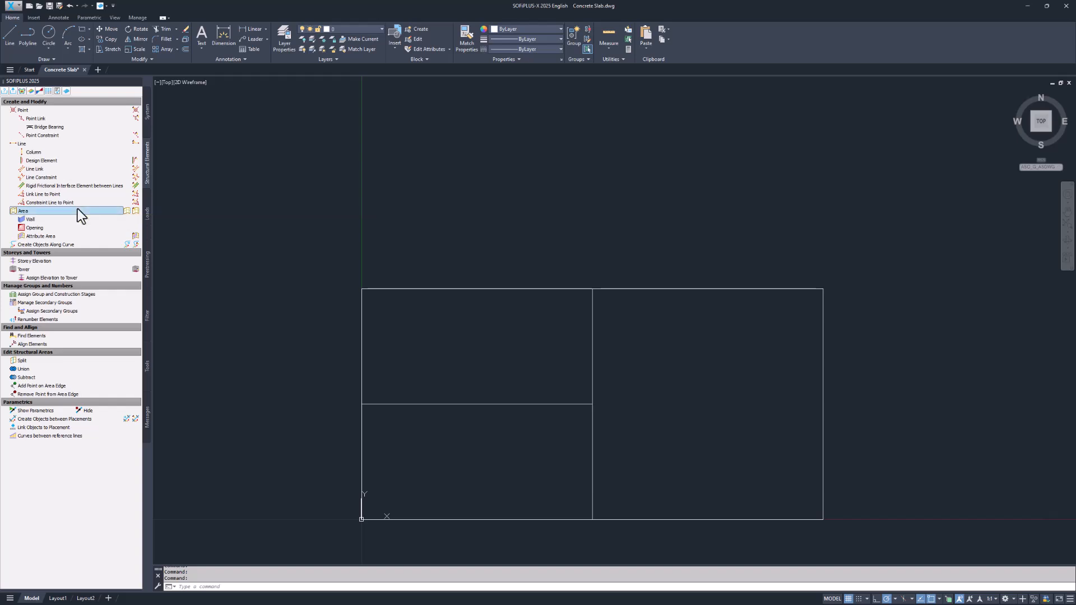
pyautogui.click(23, 211)
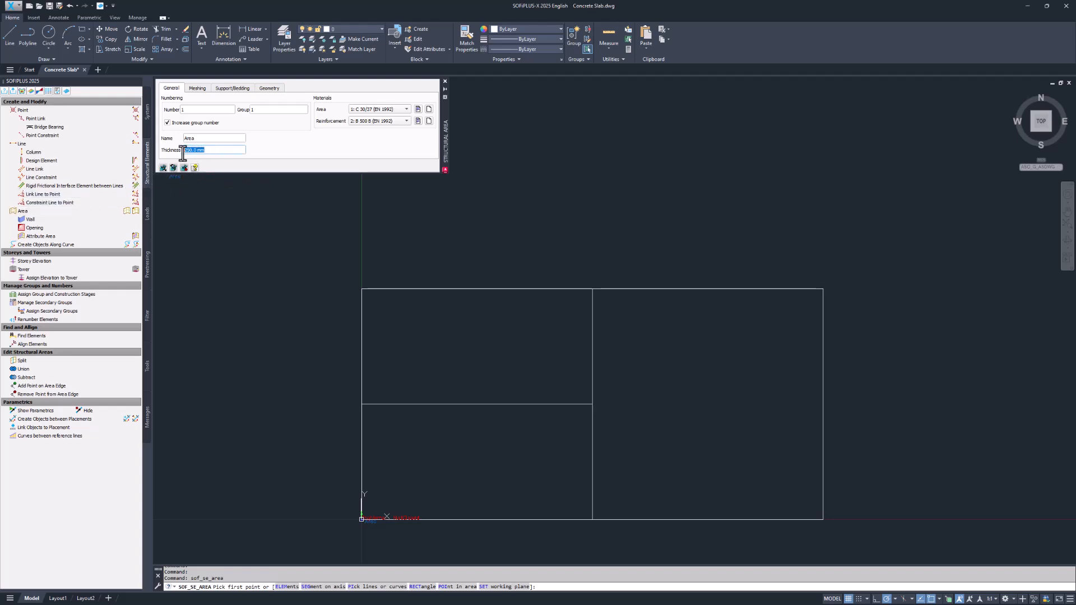
pyautogui.write('240')
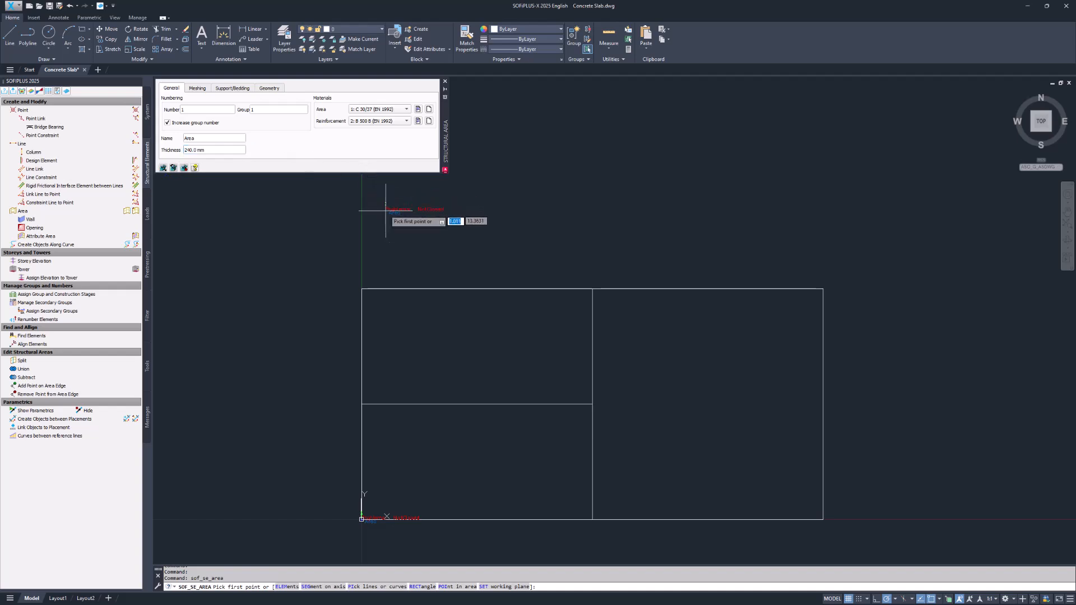
# - Create area 1 using POInt in area inside the upper-left panel
pyautogui.rightClick(407, 241)
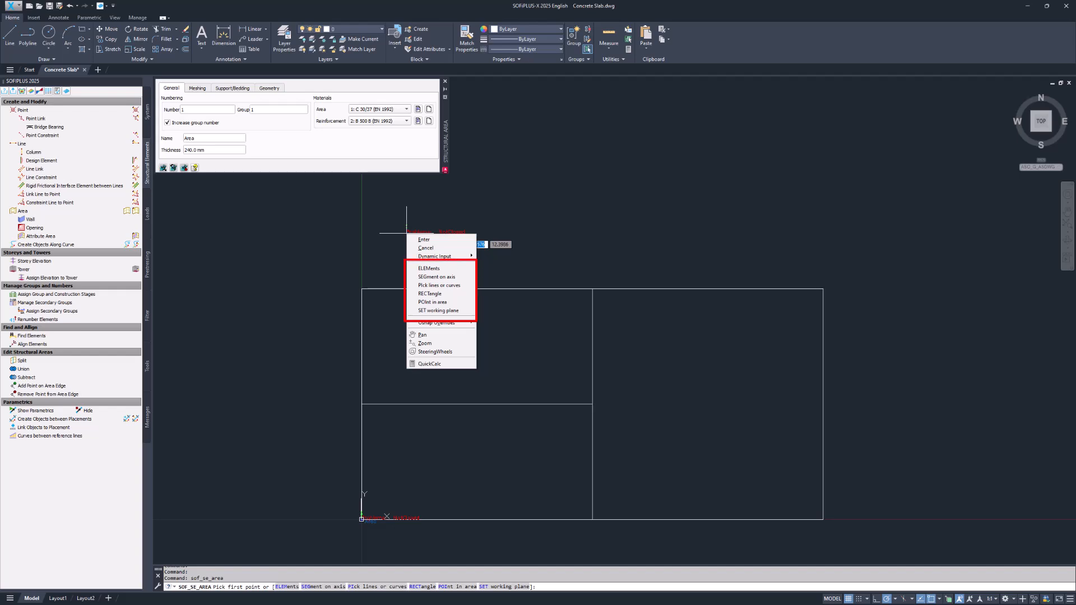
pyautogui.moveTo(428, 293)
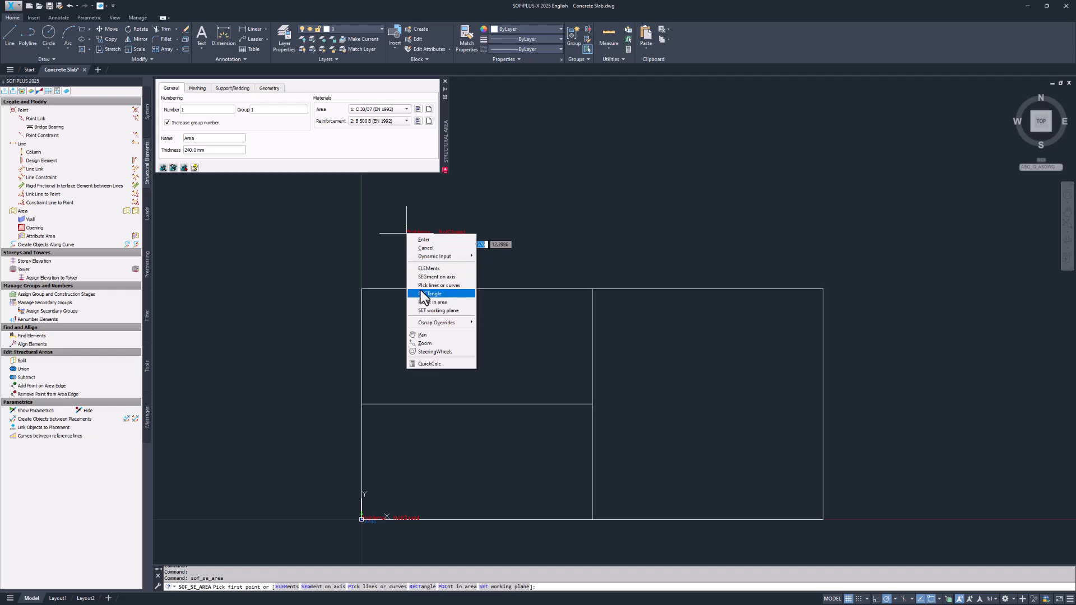
pyautogui.click(438, 302)
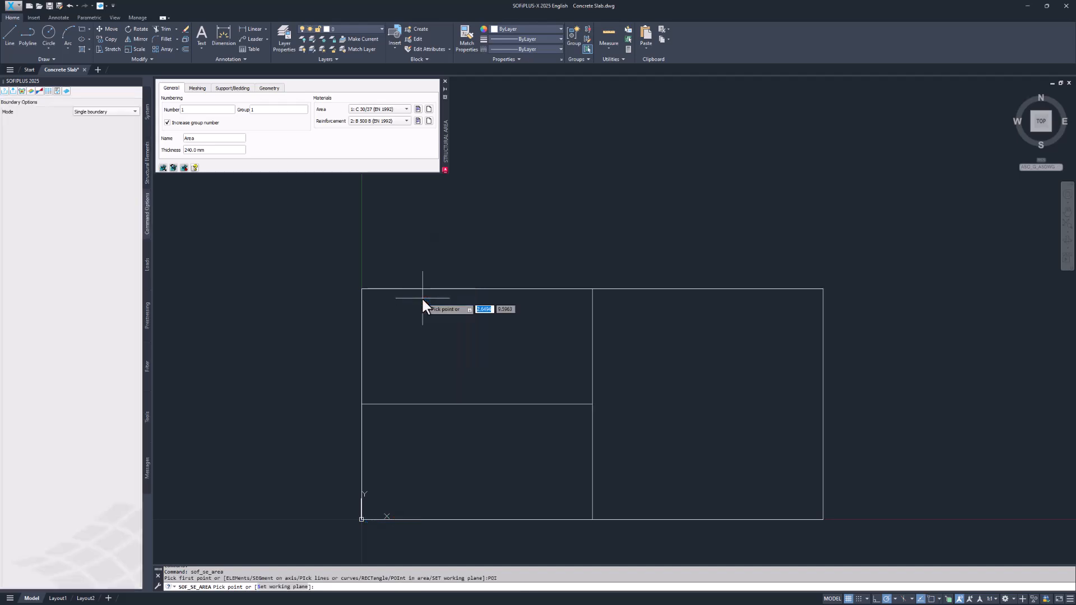
pyautogui.moveTo(458, 338)
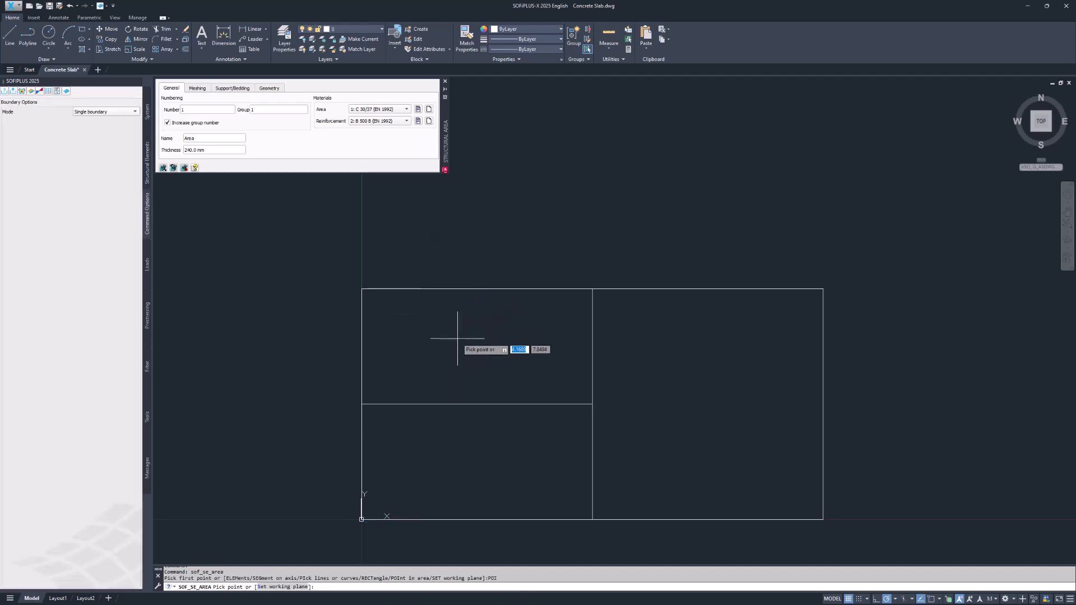
pyautogui.click(458, 337)
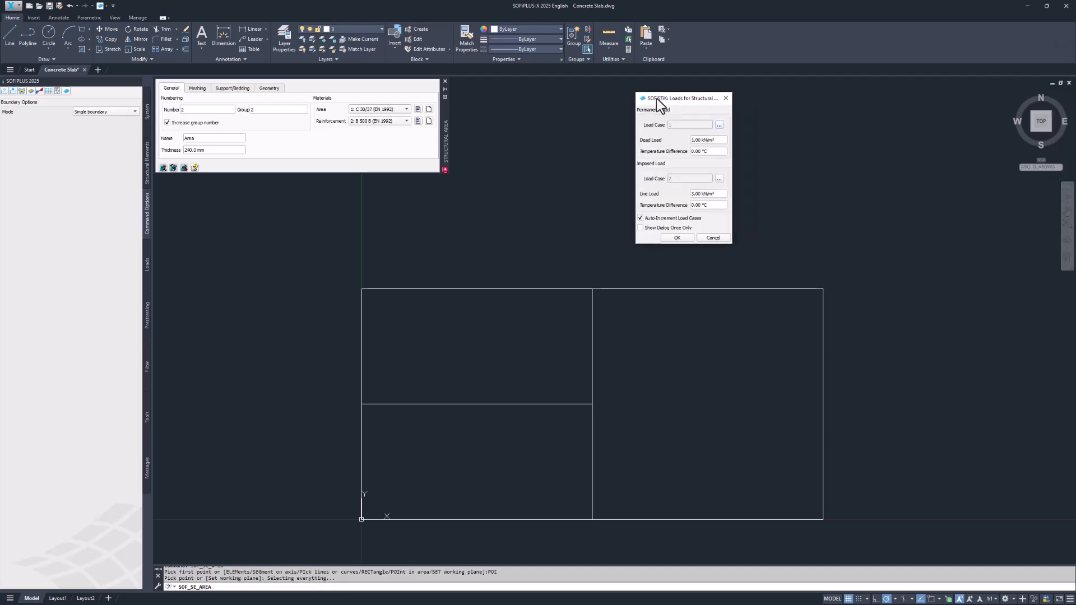
pyautogui.moveTo(542, 178)
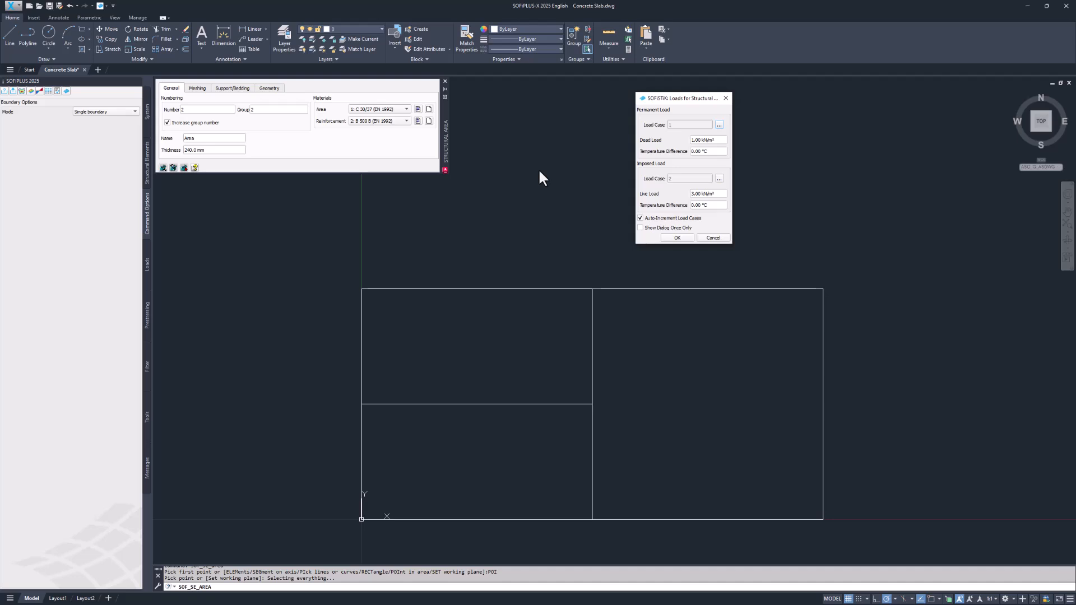
# - Set 1.00 kN/m² dead and 3.00 kN/m² live load, show dialog once only, and confirm
pyautogui.tripleClick(703, 140)
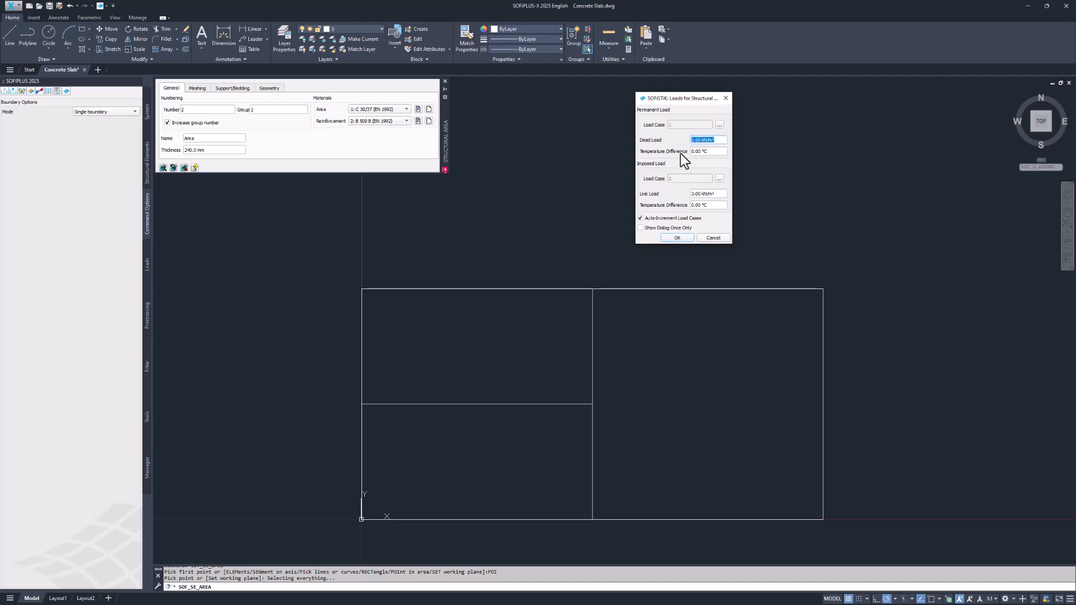
pyautogui.click(703, 193)
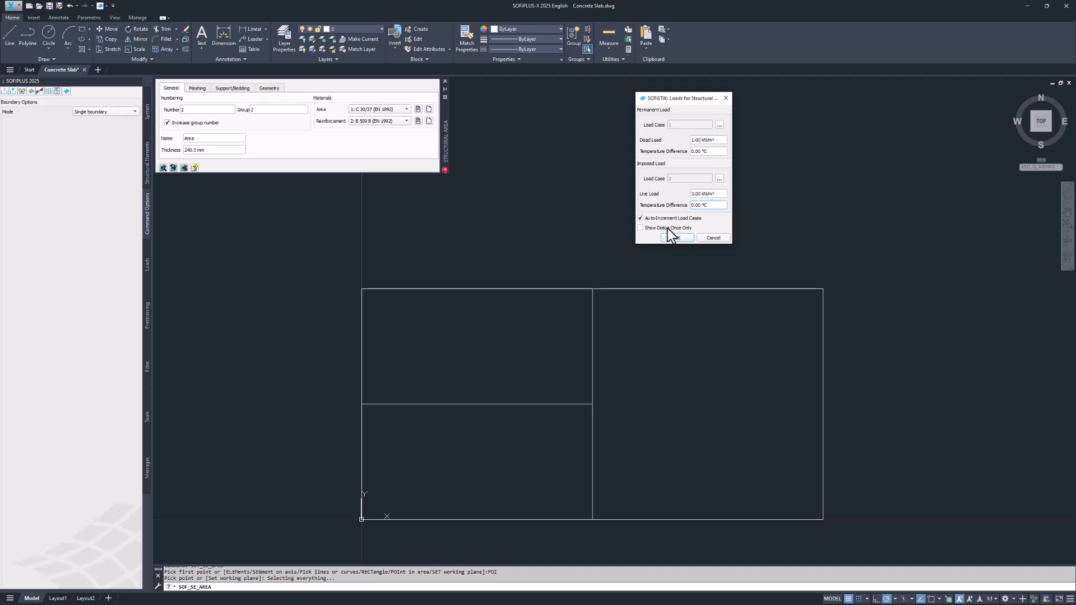
pyautogui.click(640, 227)
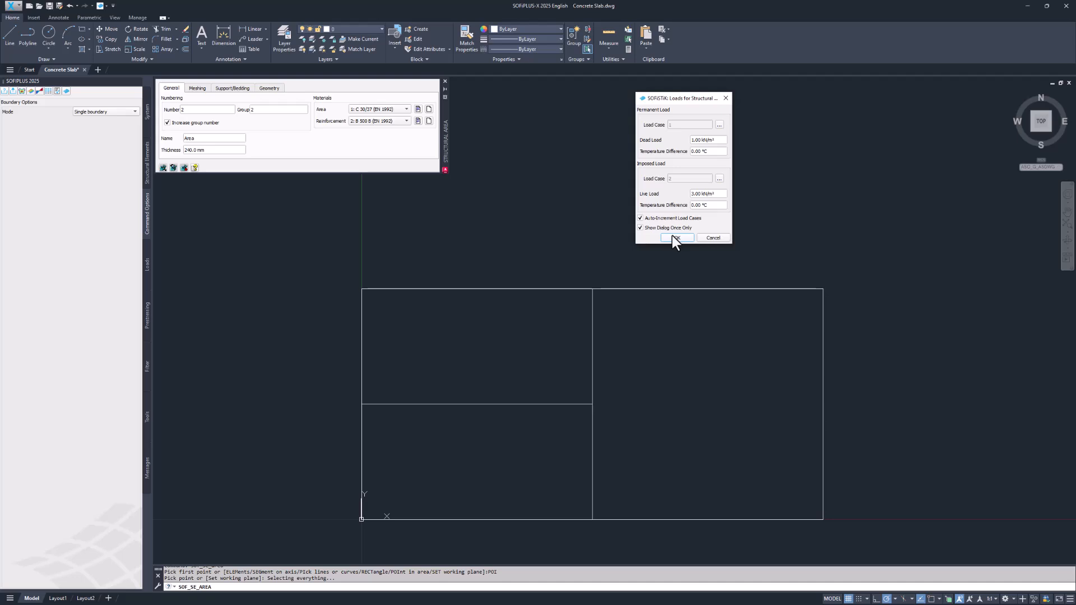
pyautogui.click(676, 237)
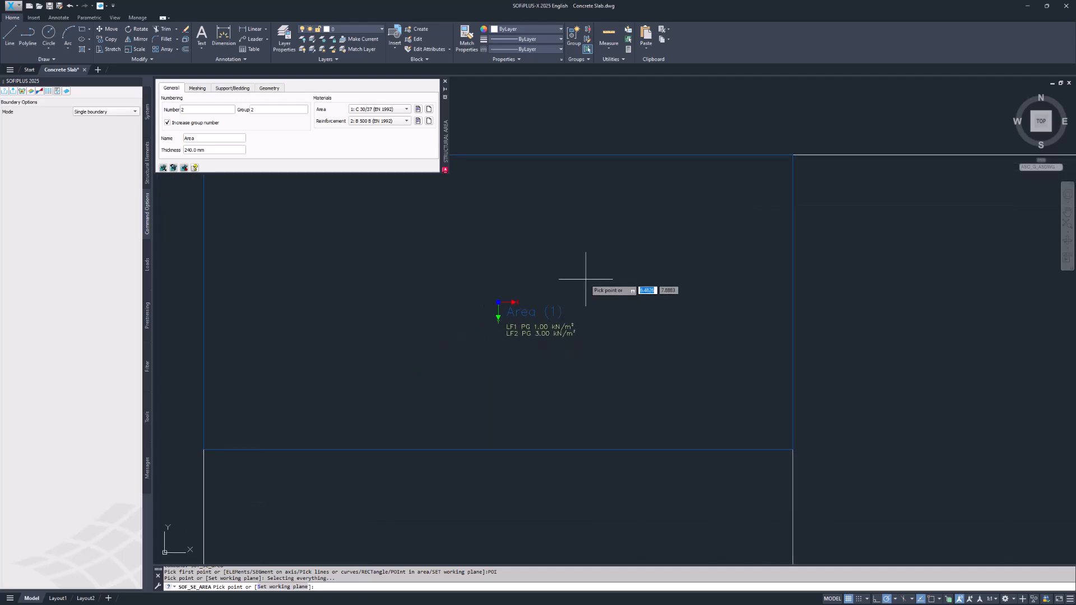
pyautogui.moveTo(550, 226)
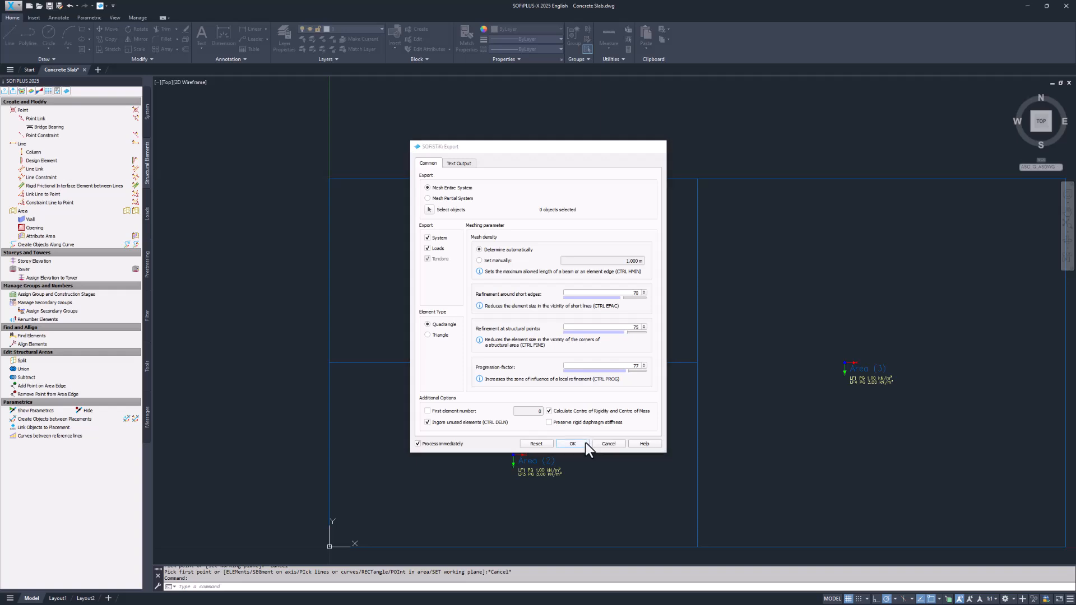
# - Export system and loads to SOFiSTiK with Mesh Entire System and quadrangle elements
pyautogui.click(573, 444)
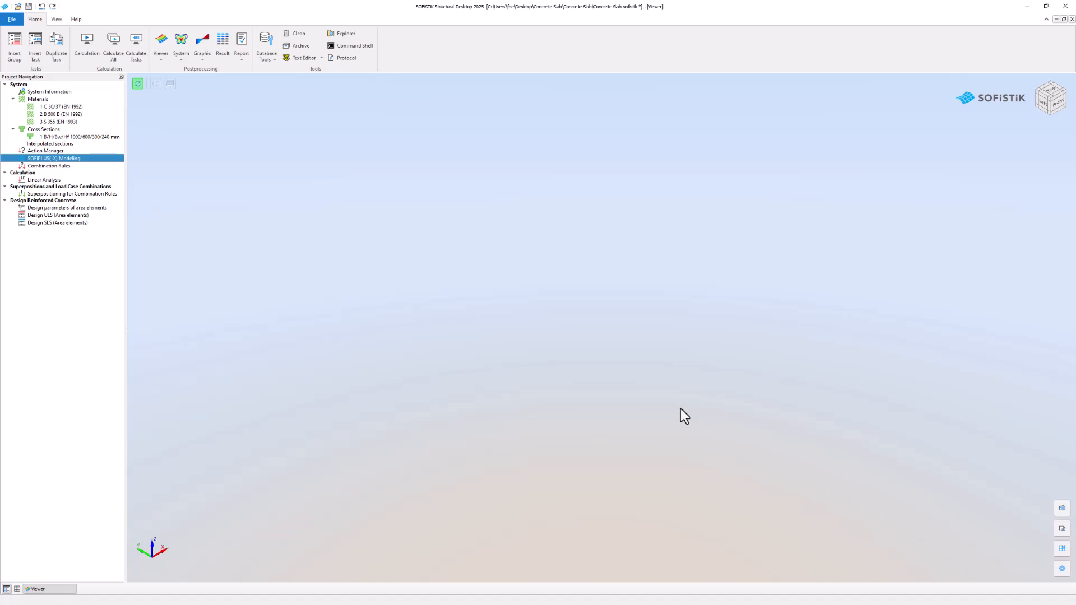
pyautogui.moveTo(408, 269)
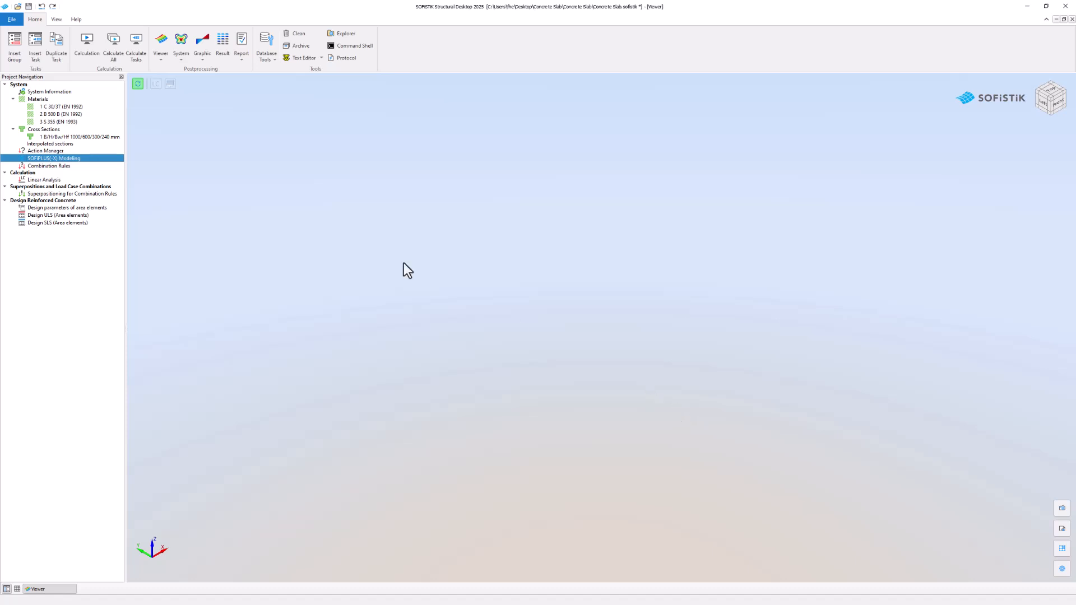
pyautogui.moveTo(138, 83)
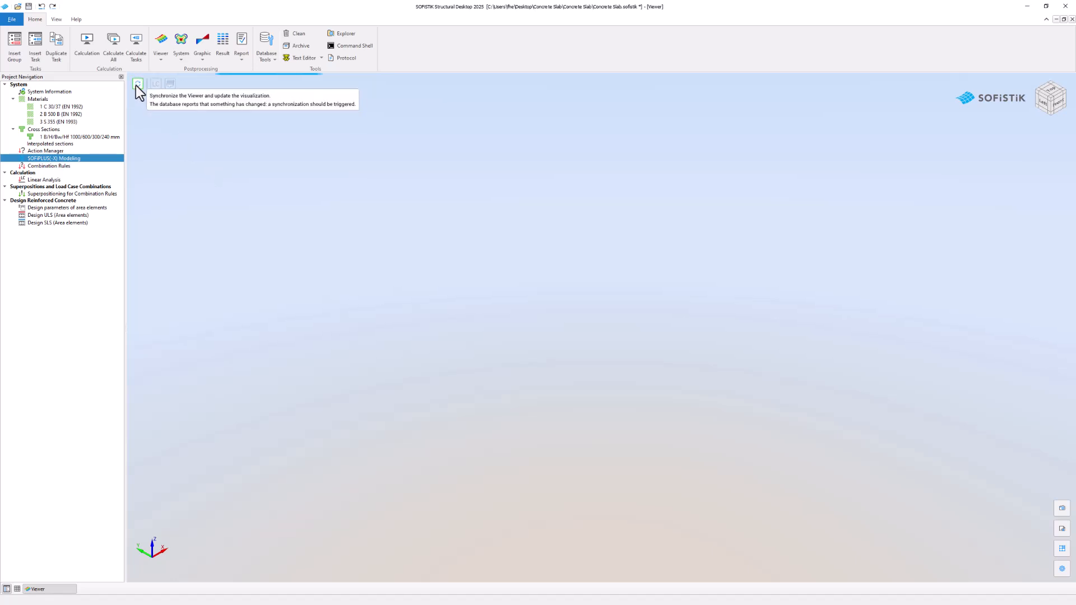
# - Synchronize the viewer to display the meshed slab with dead and variable load cases
pyautogui.click(137, 83)
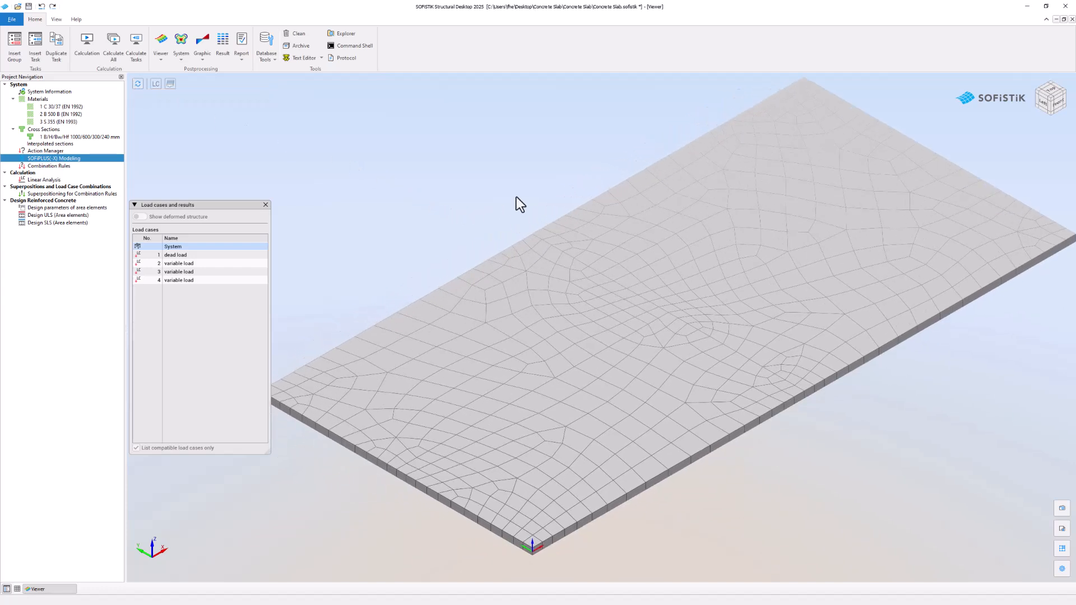
pyautogui.moveTo(507, 219)
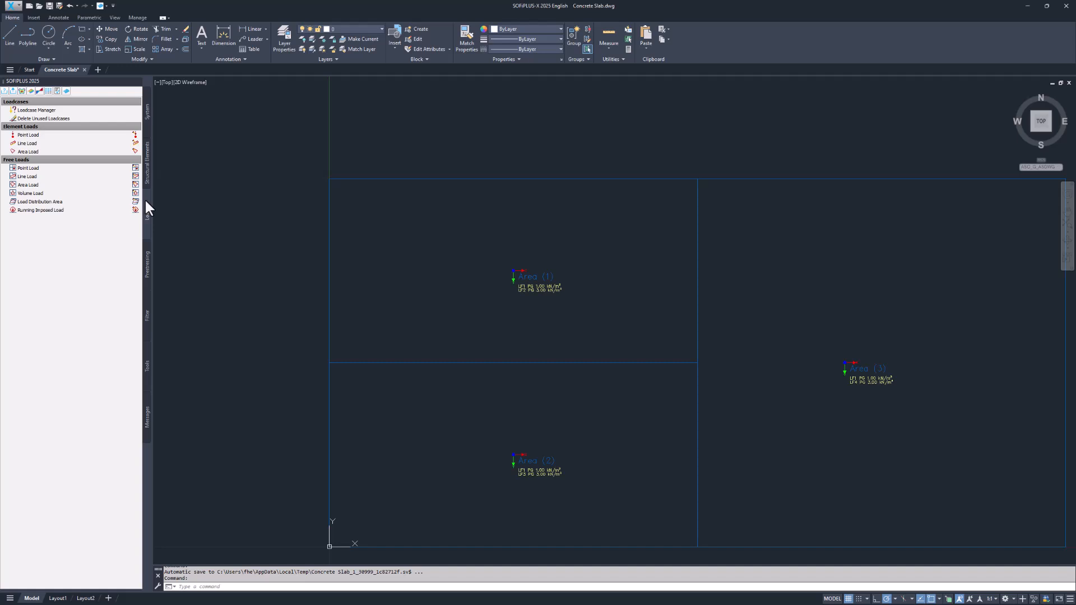
# - Open the Loadcase Manager from the Loads tab to see dead and variable actions
pyautogui.click(37, 109)
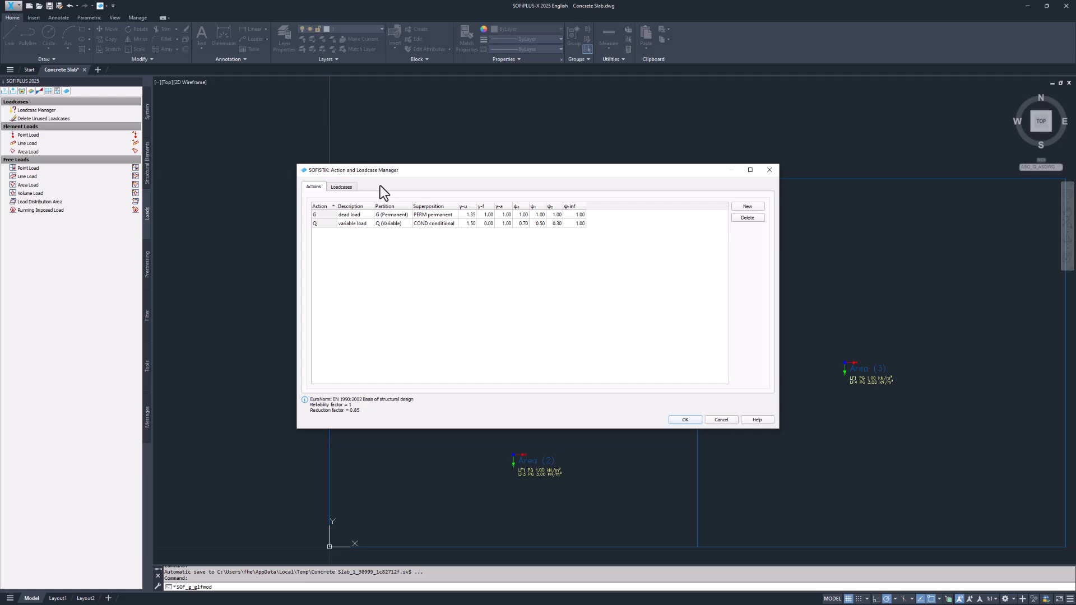
# - Review the Loadcases list of one dead and three variable cases, then close the manager
pyautogui.click(341, 186)
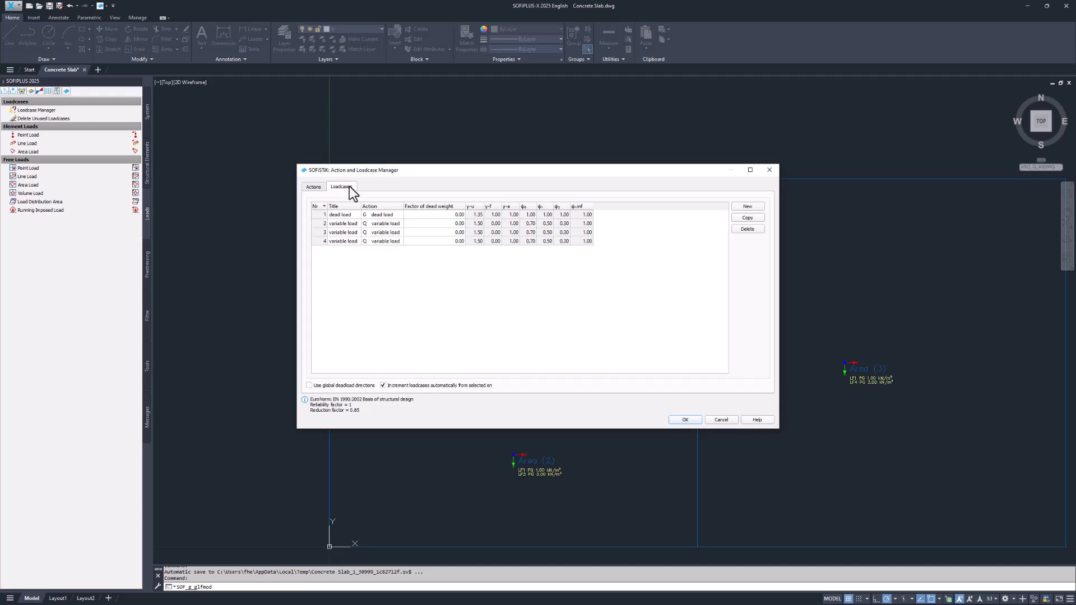
pyautogui.click(432, 214)
pyautogui.write('1')
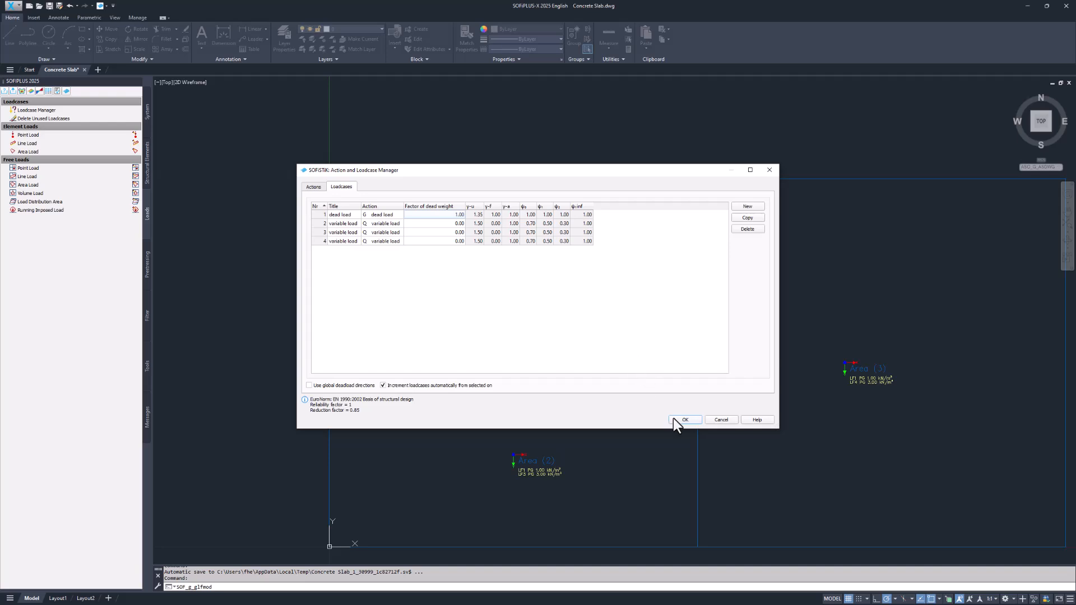
pyautogui.click(684, 419)
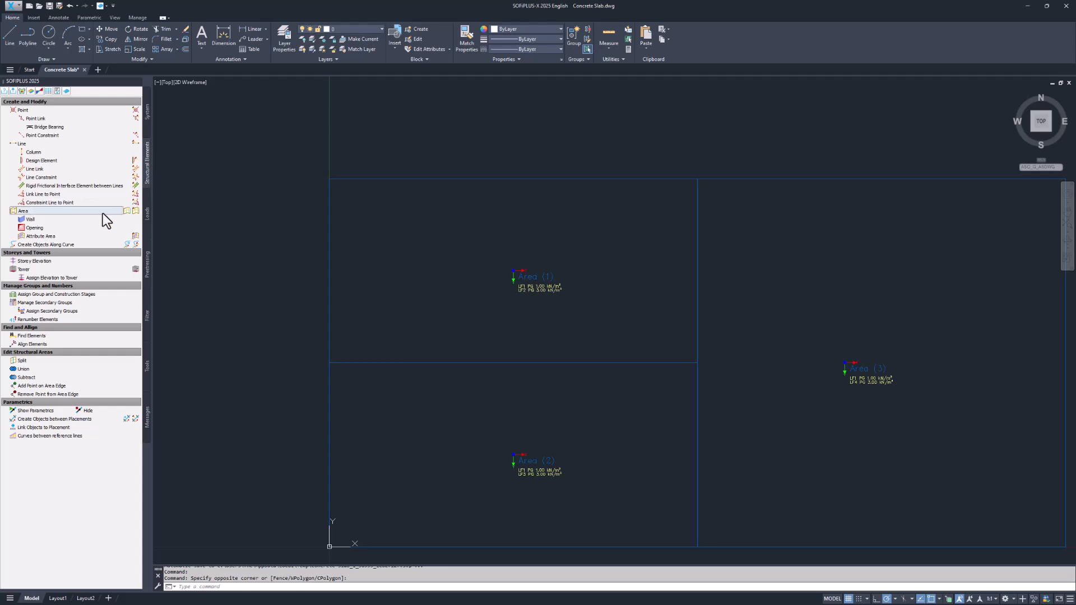
pyautogui.moveTo(135, 211)
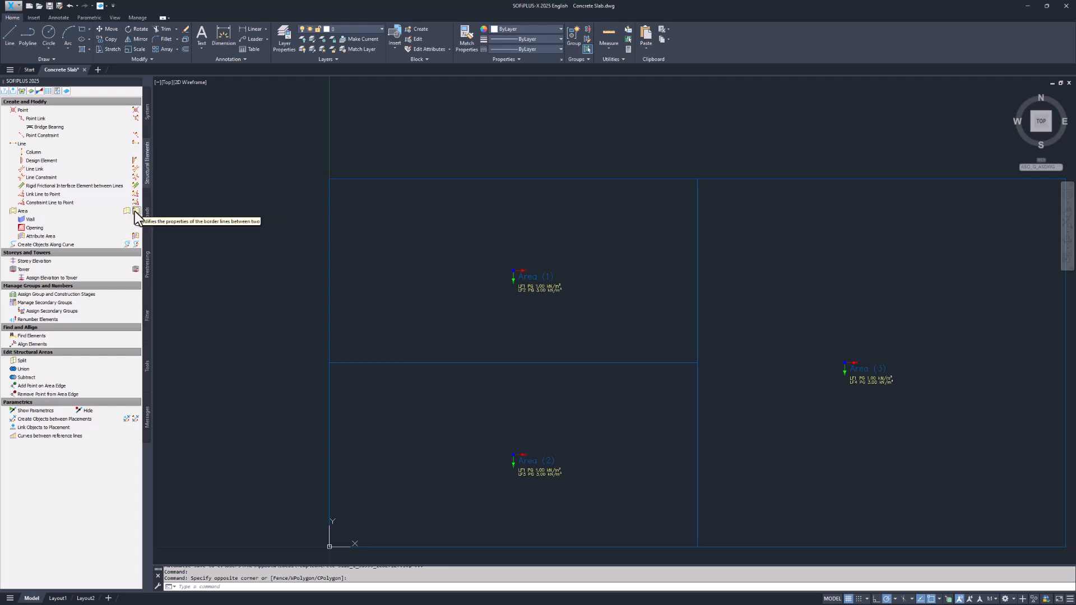
pyautogui.moveTo(136, 217)
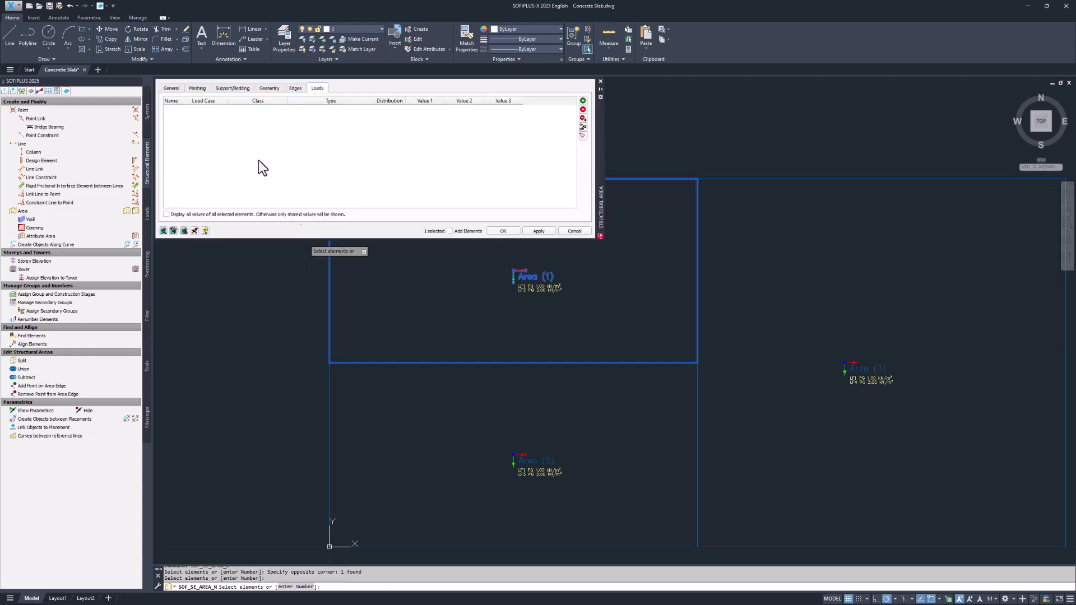
# - Check Area (1)'s Support/Bedding settings, then confirm its 1.00 dead and 3.00 live loads
pyautogui.click(232, 88)
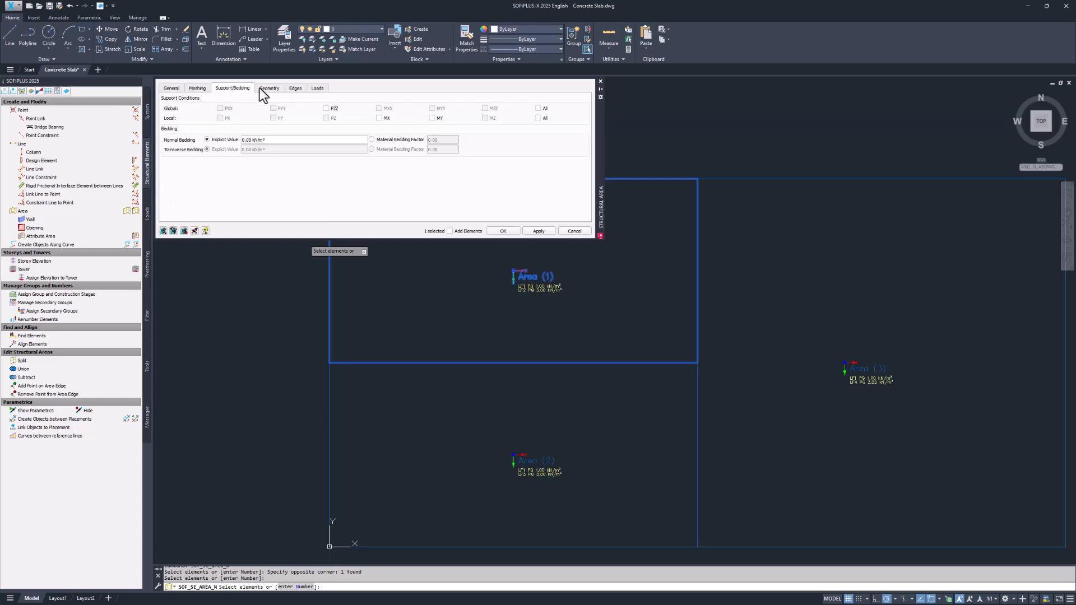
pyautogui.click(316, 88)
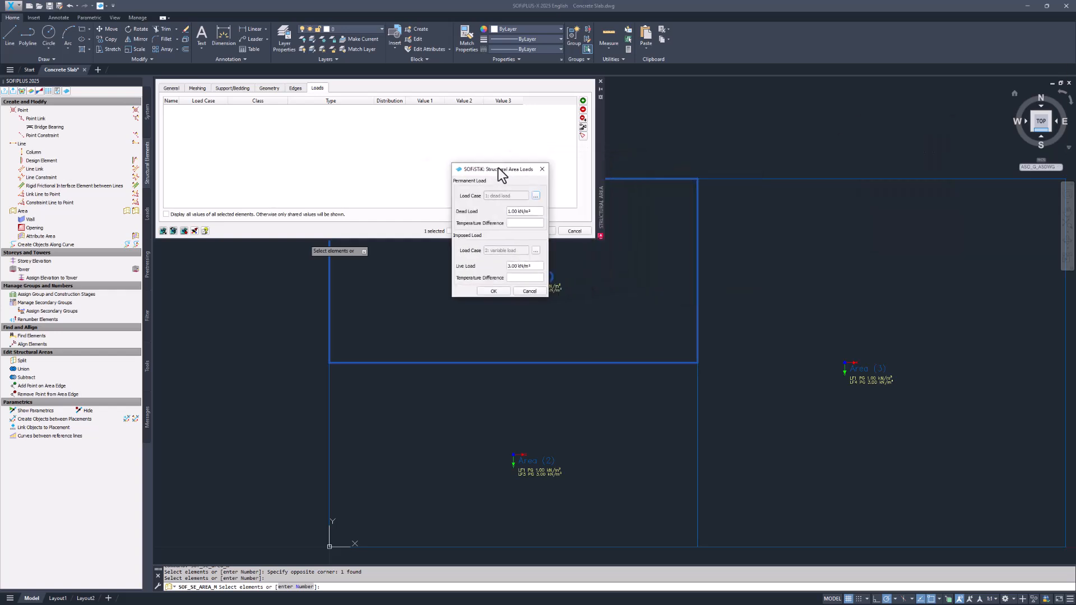
pyautogui.moveTo(511, 169); pyautogui.dragTo(459, 168)
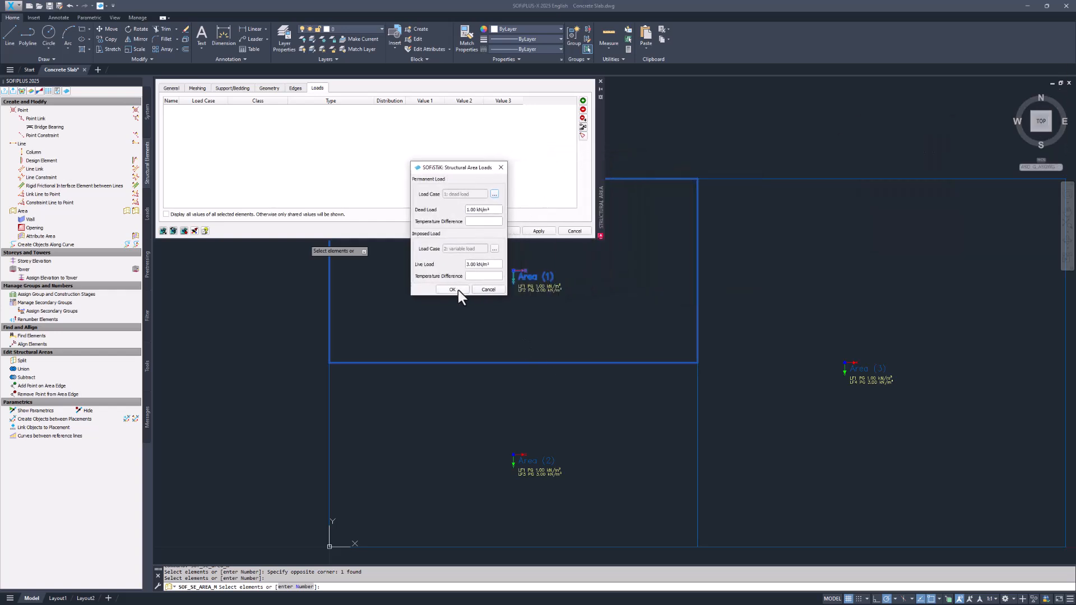
pyautogui.click(488, 289)
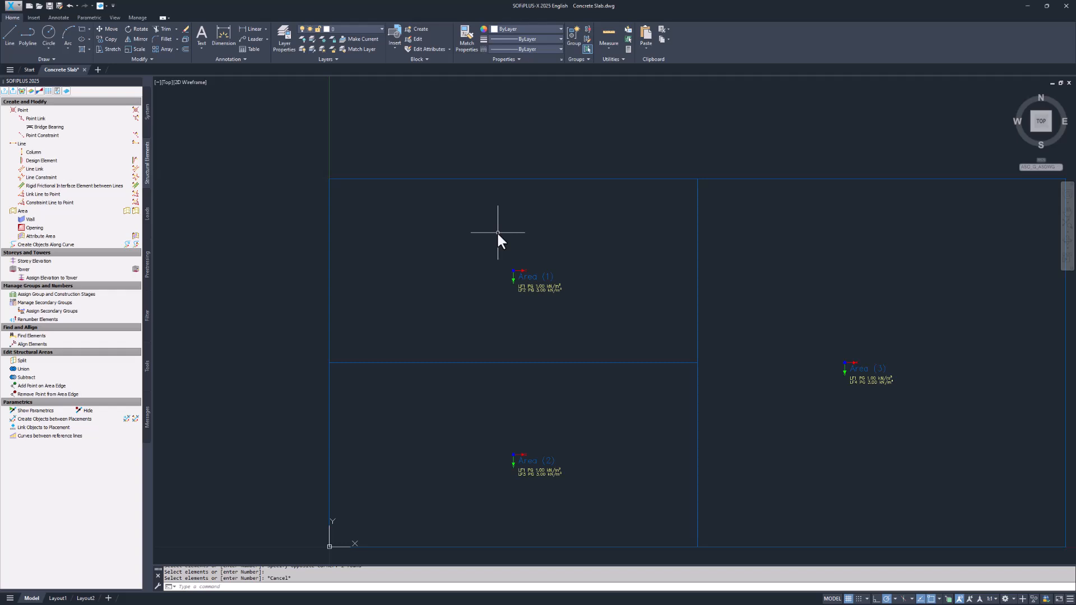
pyautogui.moveTo(552, 263)
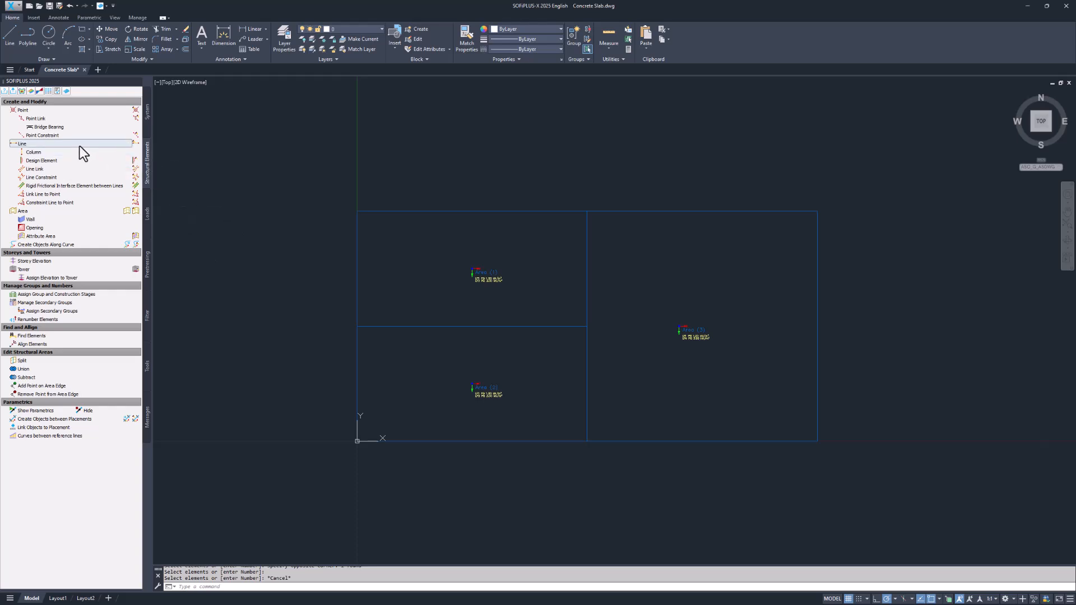
# - Start a structural line with the PZZ vertical support condition ticked
pyautogui.click(22, 143)
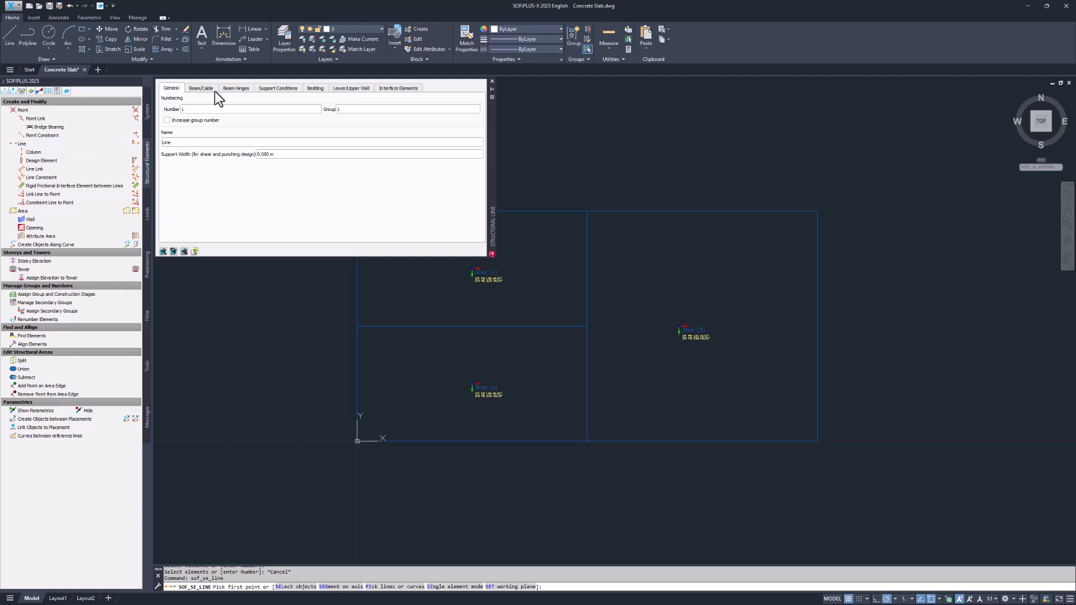
pyautogui.click(278, 88)
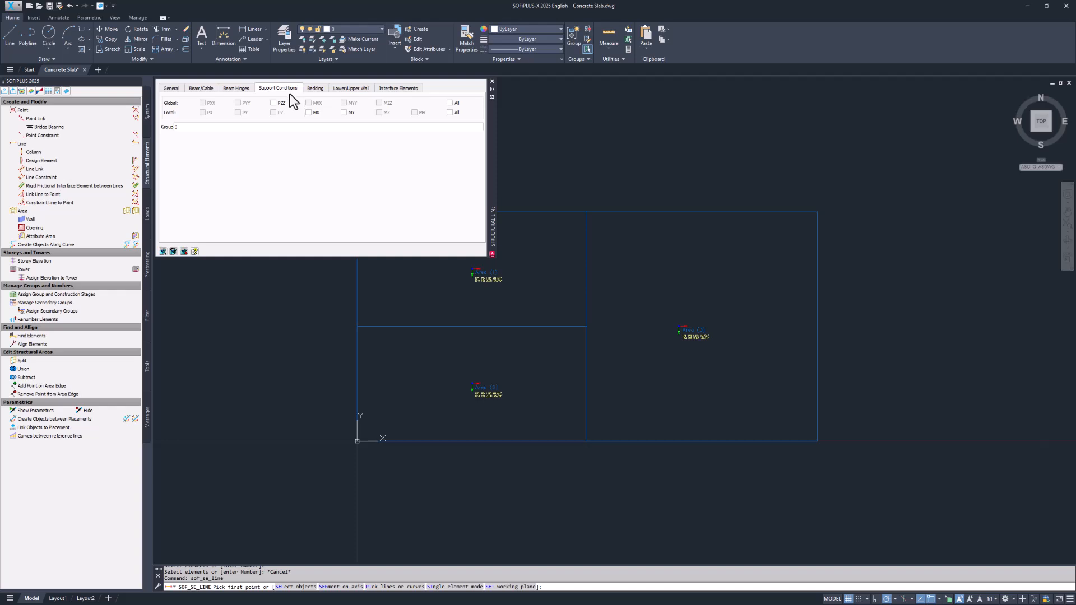
pyautogui.click(450, 103)
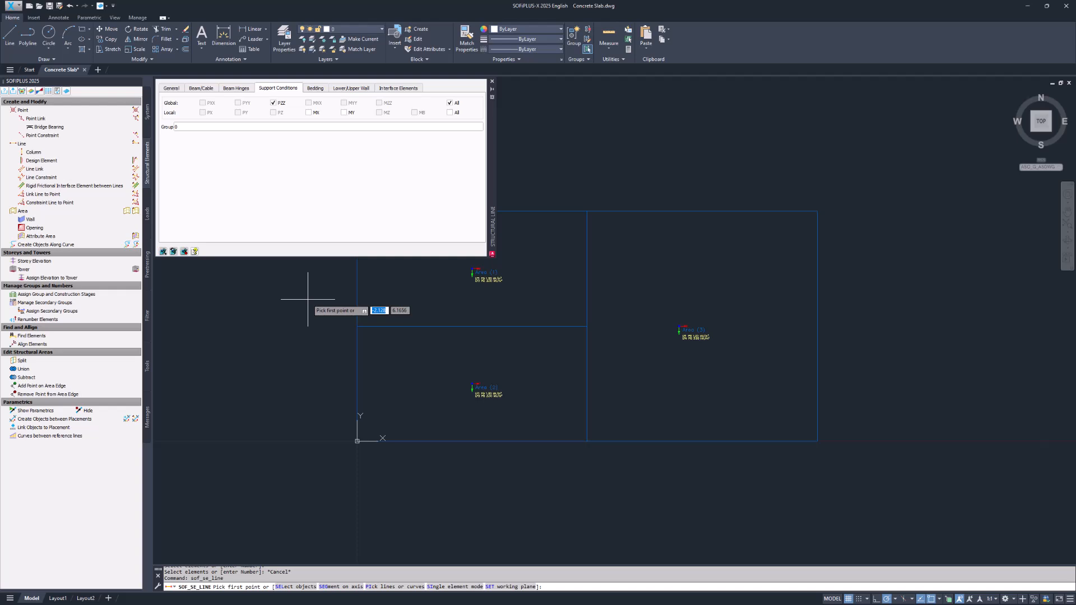
# - Pick the slab edges and the vertical dividing line as vertically fixed support lines
pyautogui.rightClick(357, 302)
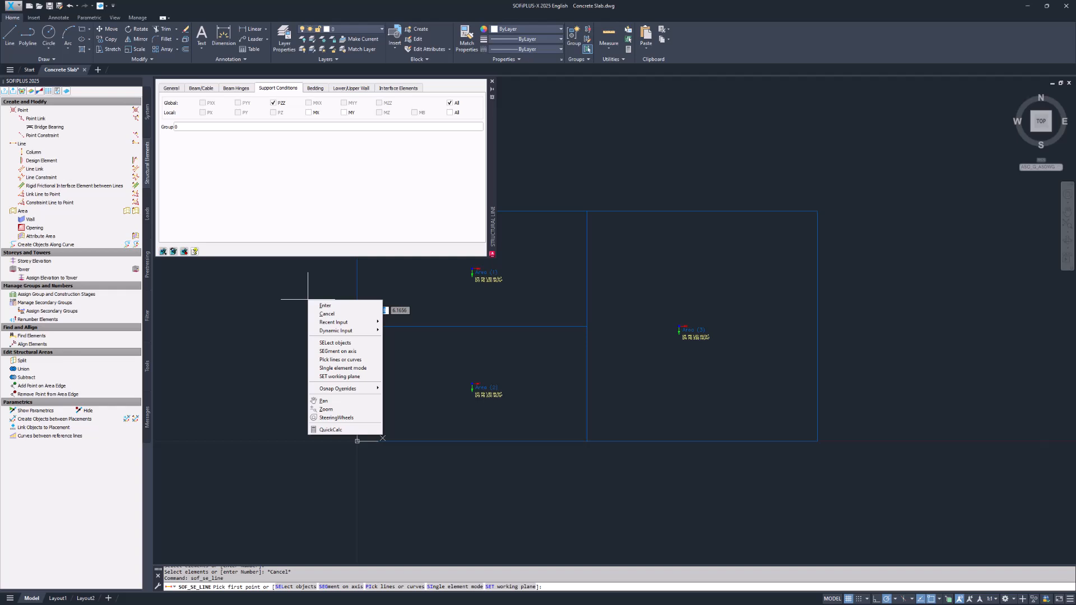
pyautogui.moveTo(340, 360)
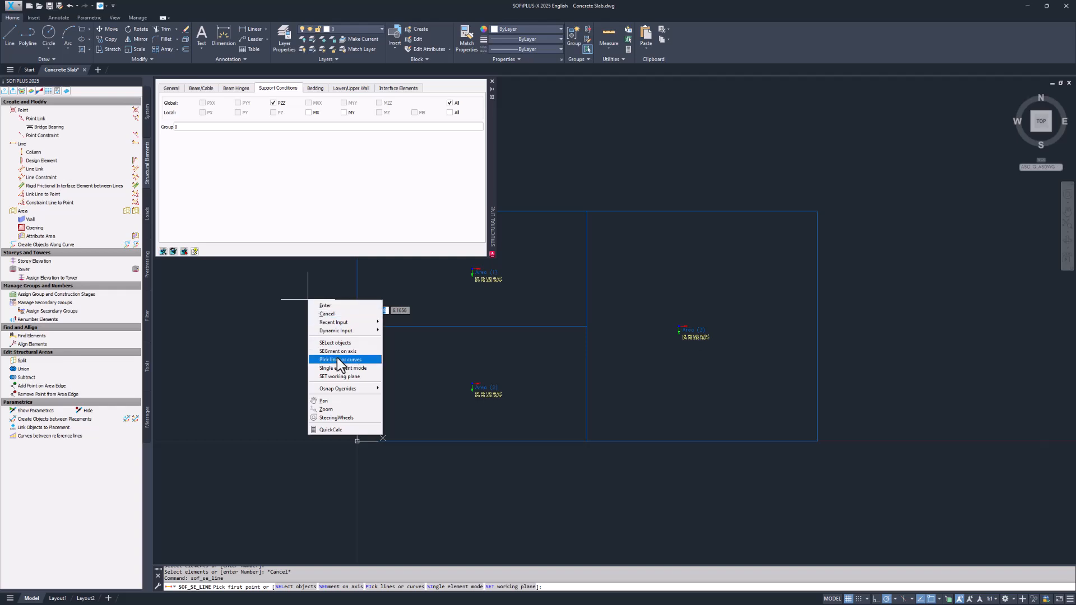
pyautogui.click(338, 359)
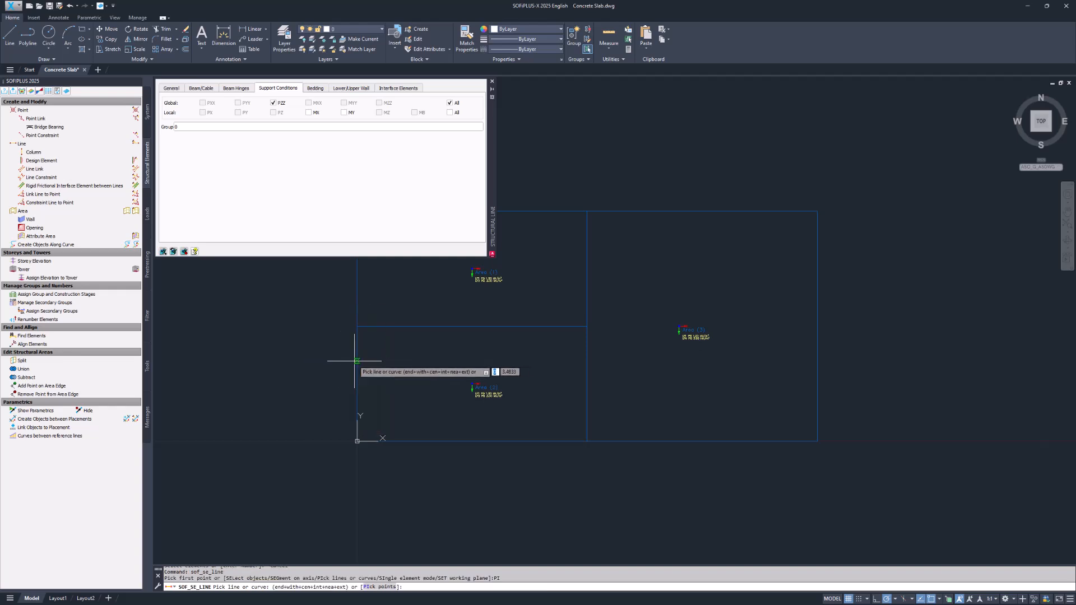
pyautogui.moveTo(358, 362)
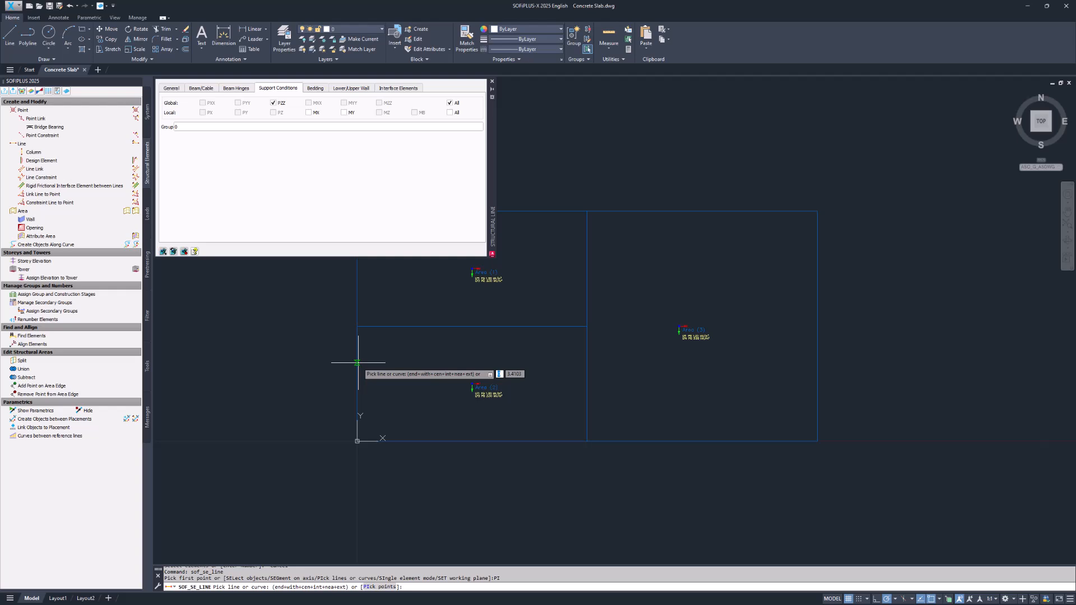
pyautogui.click(357, 363)
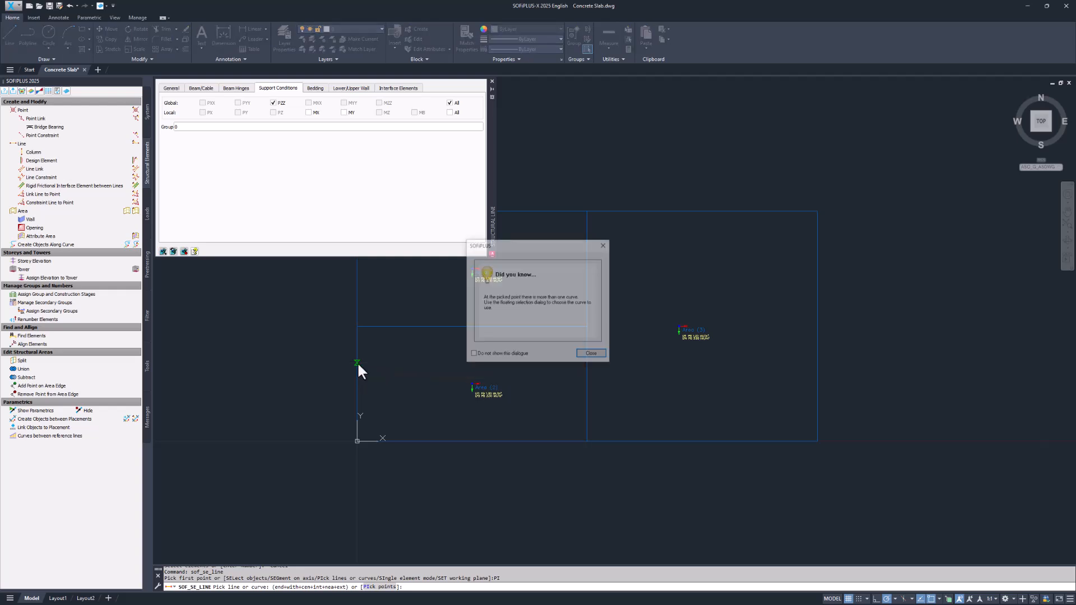
pyautogui.click(472, 354)
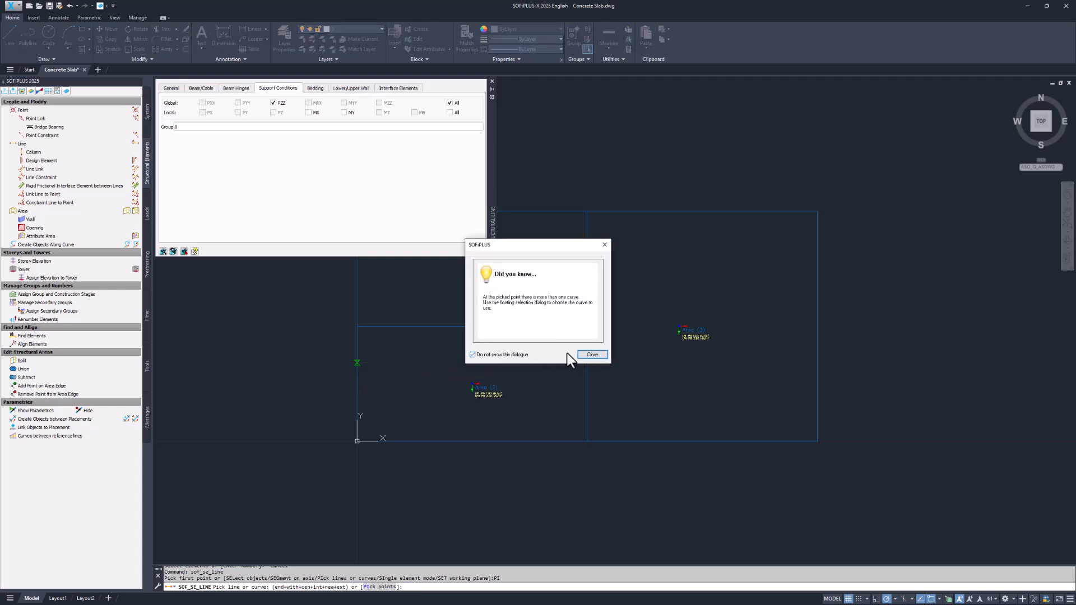
pyautogui.click(591, 354)
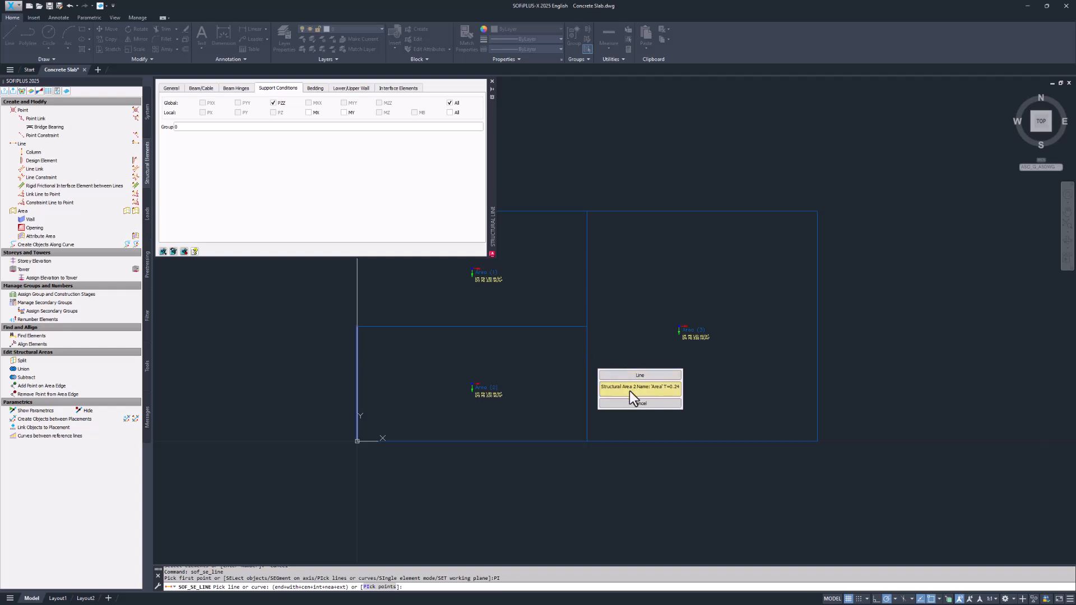
pyautogui.moveTo(635, 384)
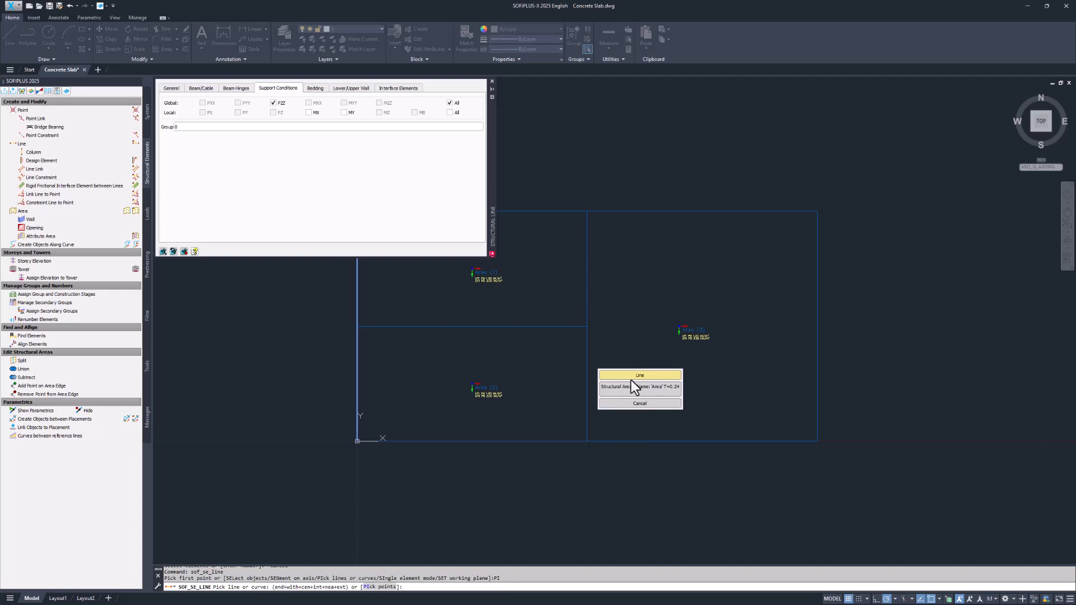
pyautogui.click(639, 376)
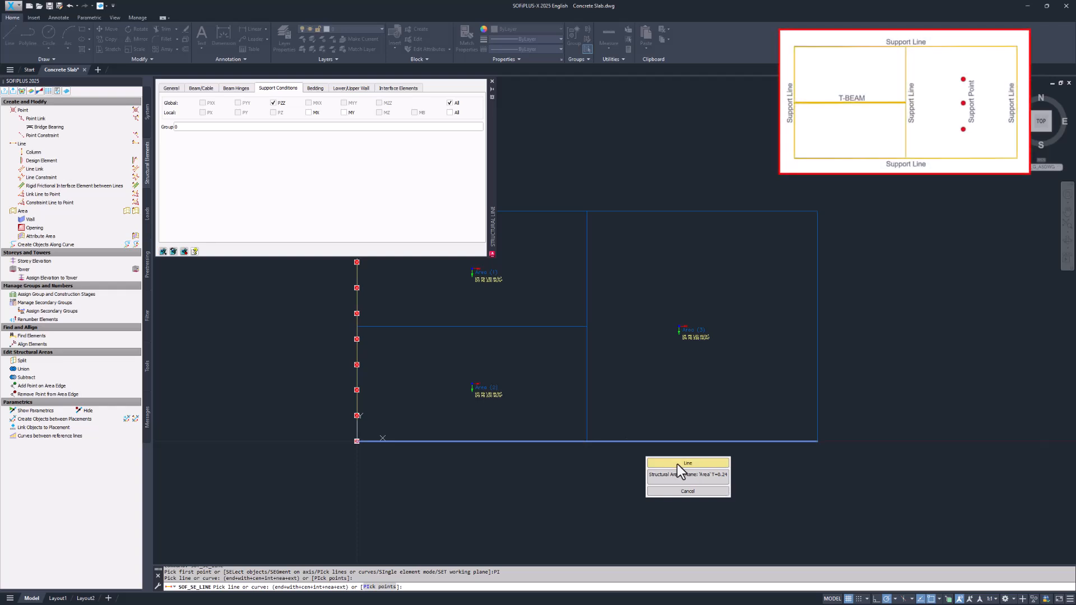
pyautogui.click(688, 463)
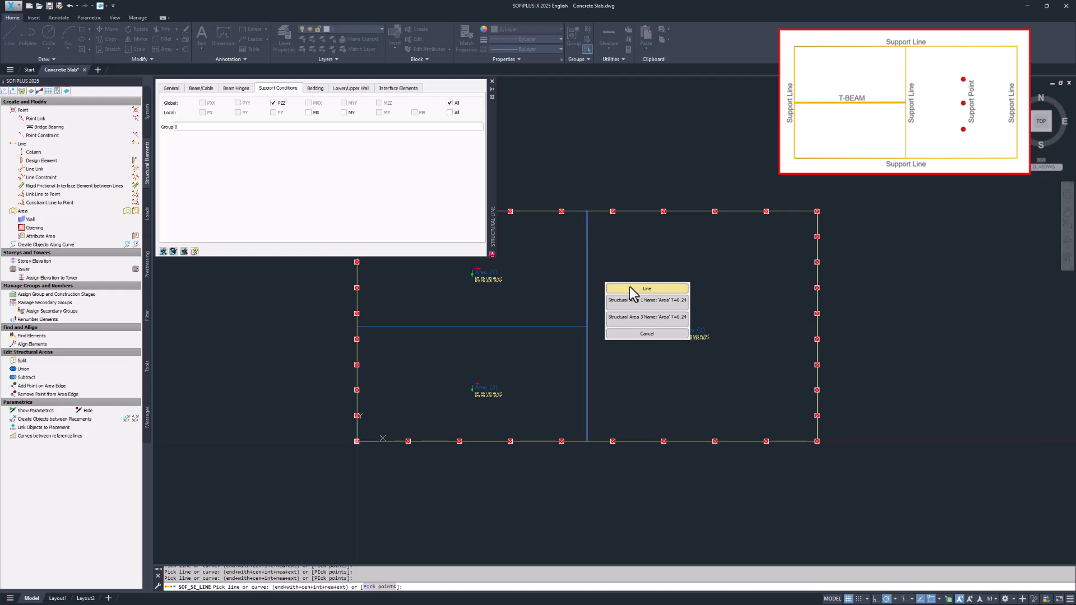
pyautogui.click(646, 333)
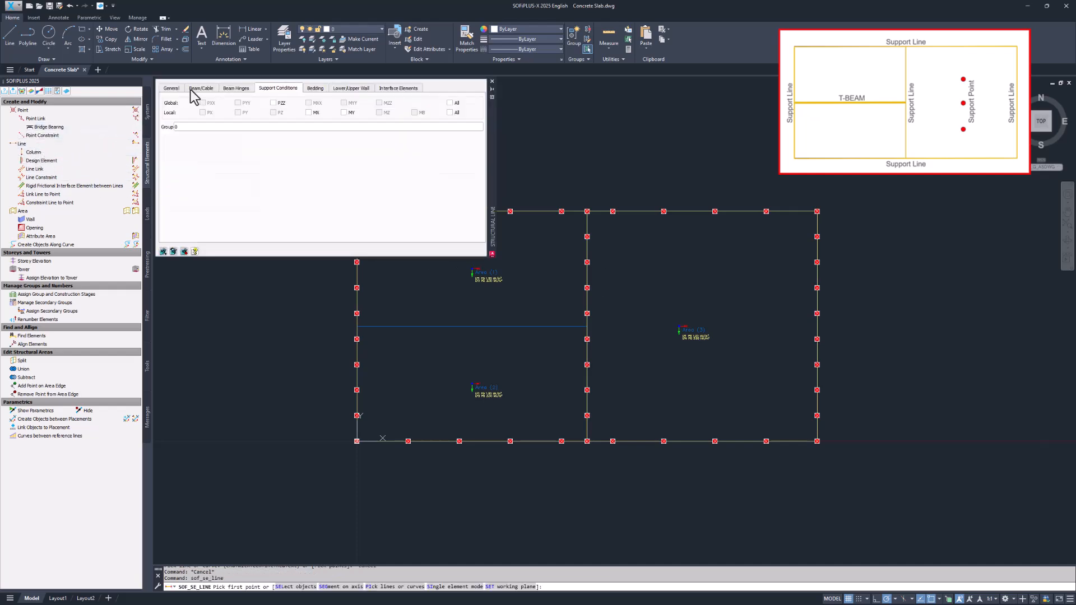
# - Make the structural line a centric beam using the T-beam start cross section
pyautogui.click(201, 88)
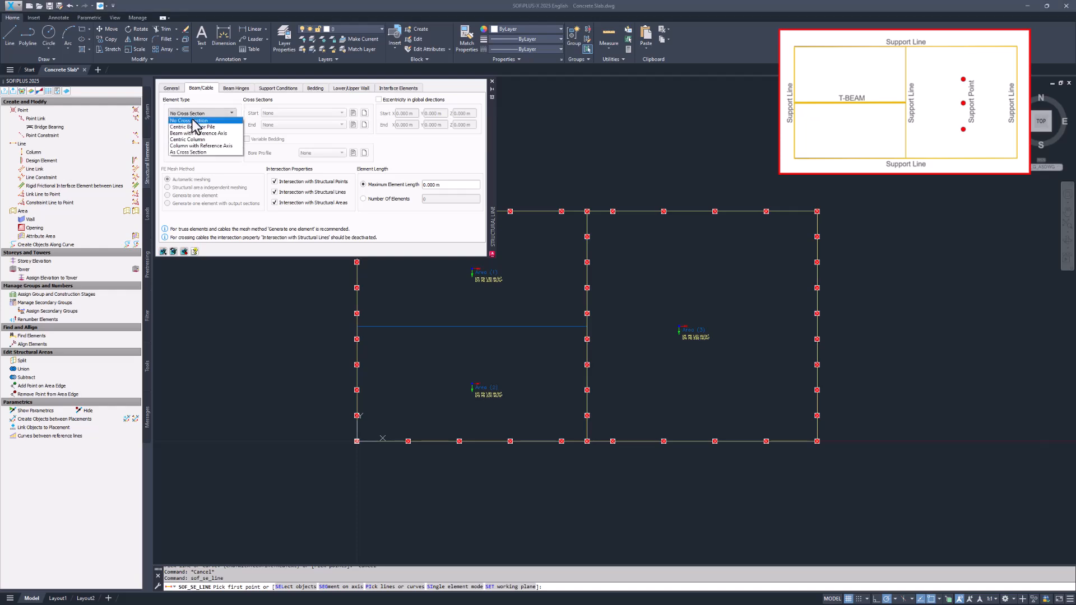
pyautogui.click(195, 126)
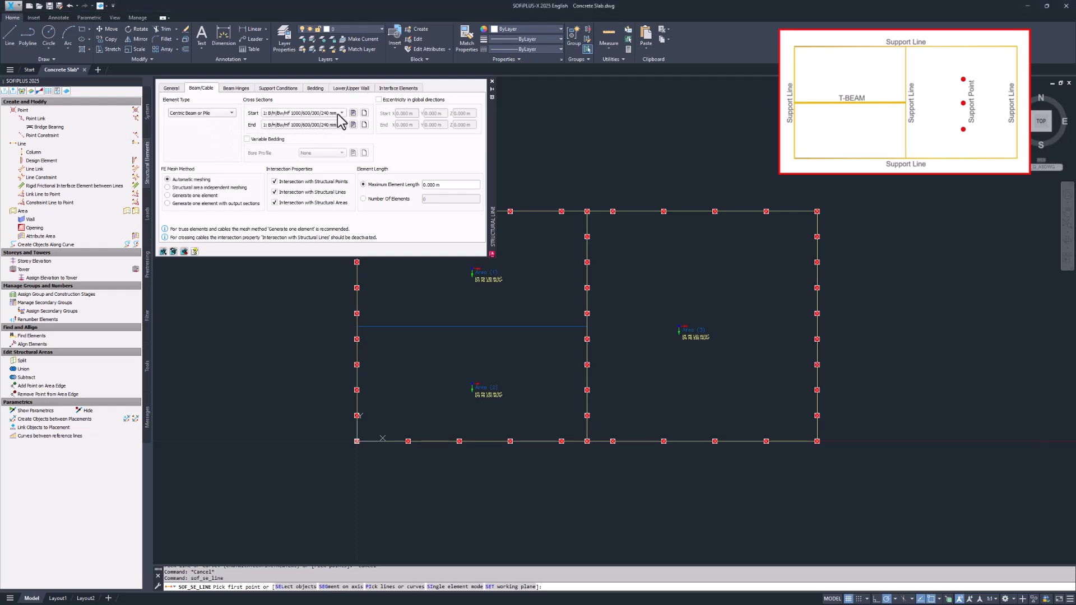
pyautogui.click(343, 113)
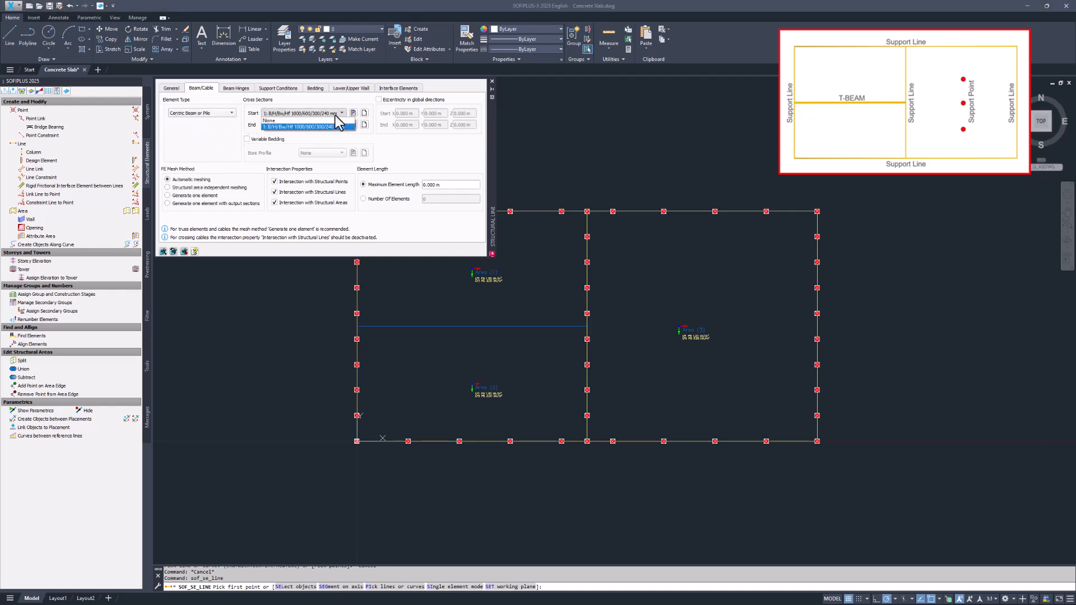
pyautogui.click(309, 125)
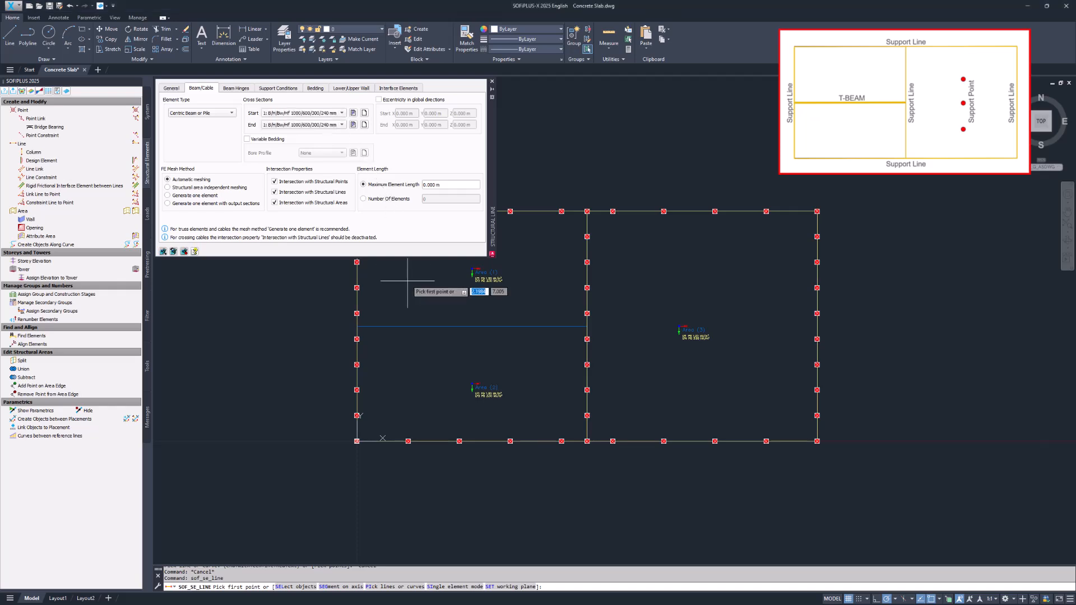
# - Pick the horizontal line across the left bay as the beam line
pyautogui.rightClick(446, 291)
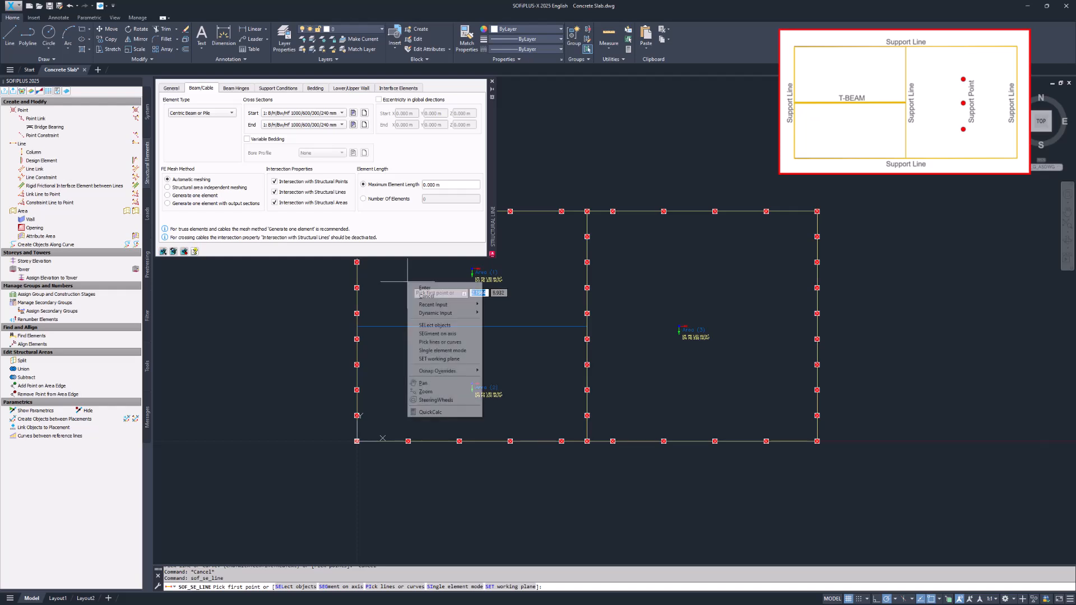
pyautogui.moveTo(439, 342)
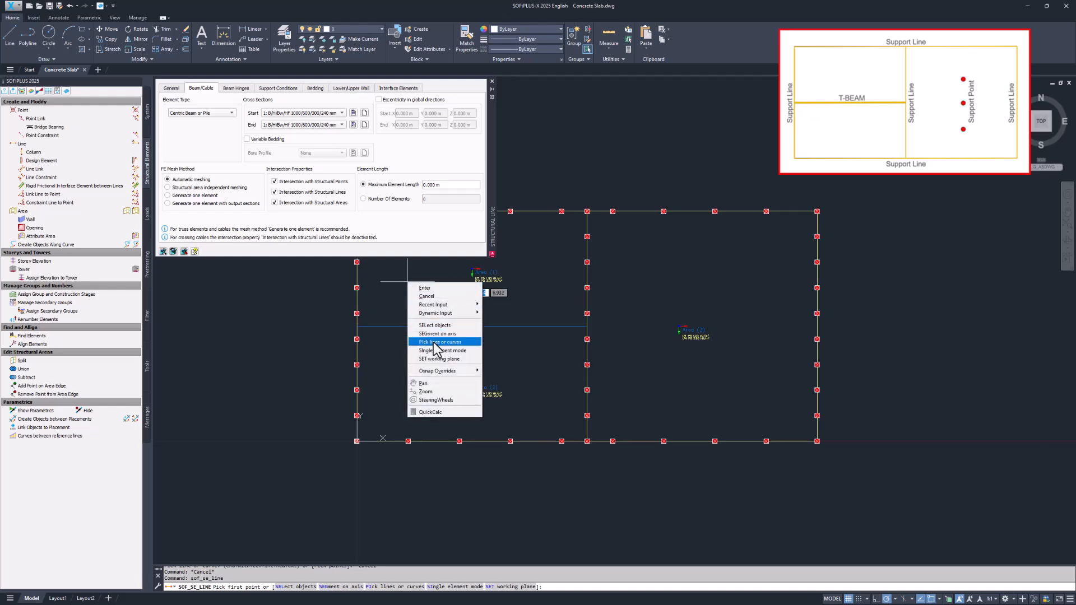
pyautogui.click(438, 342)
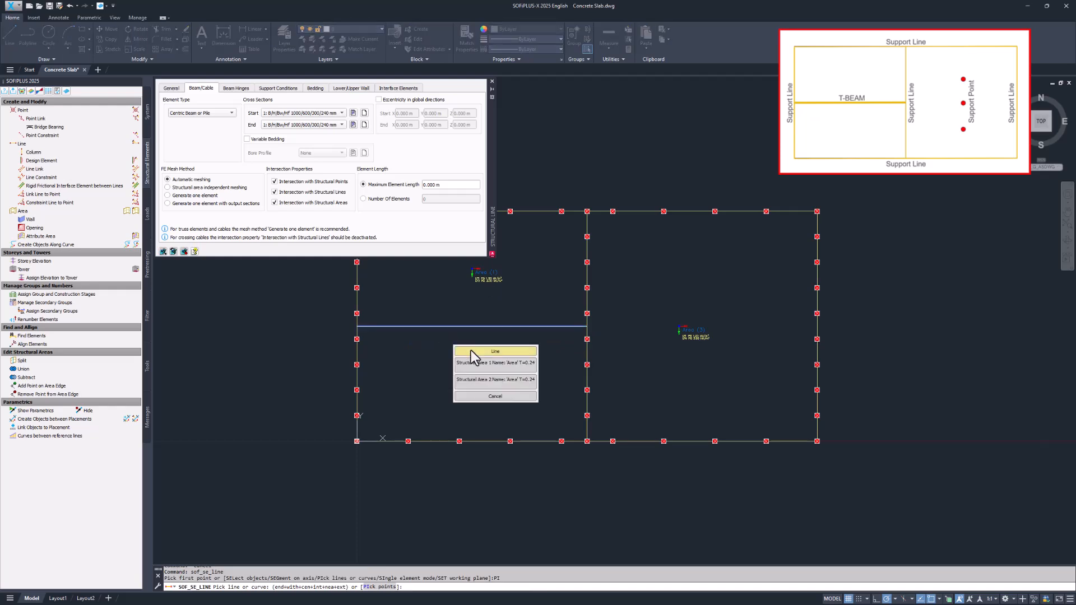
pyautogui.moveTo(477, 361)
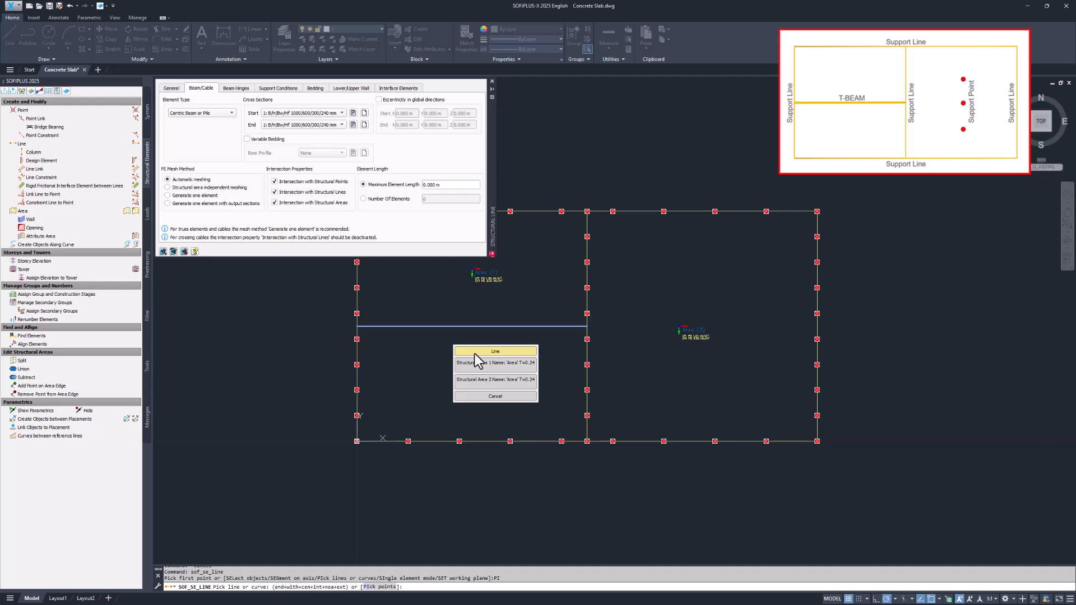
pyautogui.click(495, 351)
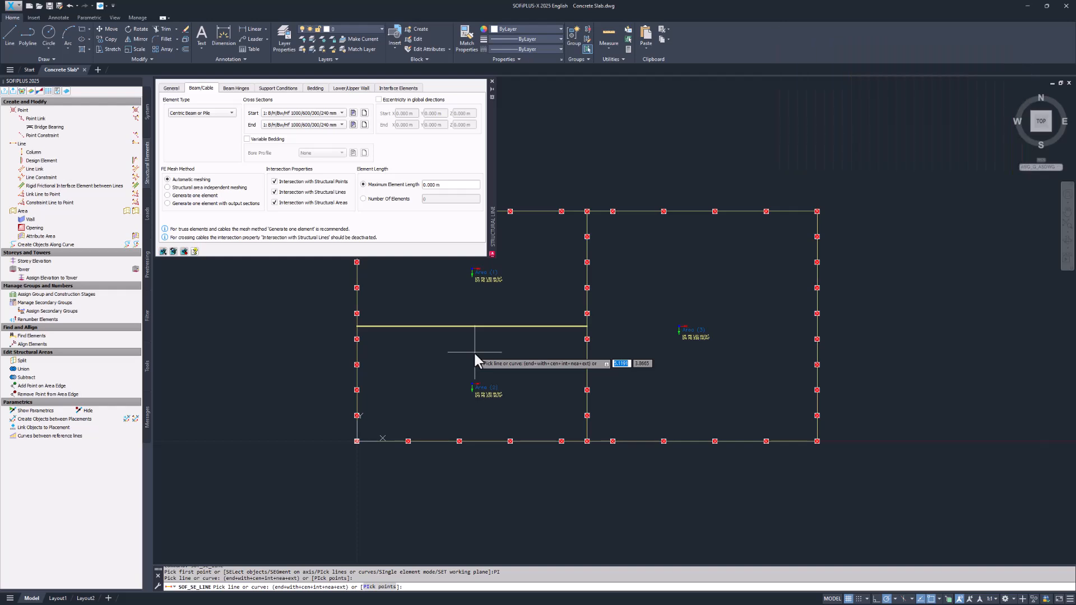
pyautogui.click(492, 82)
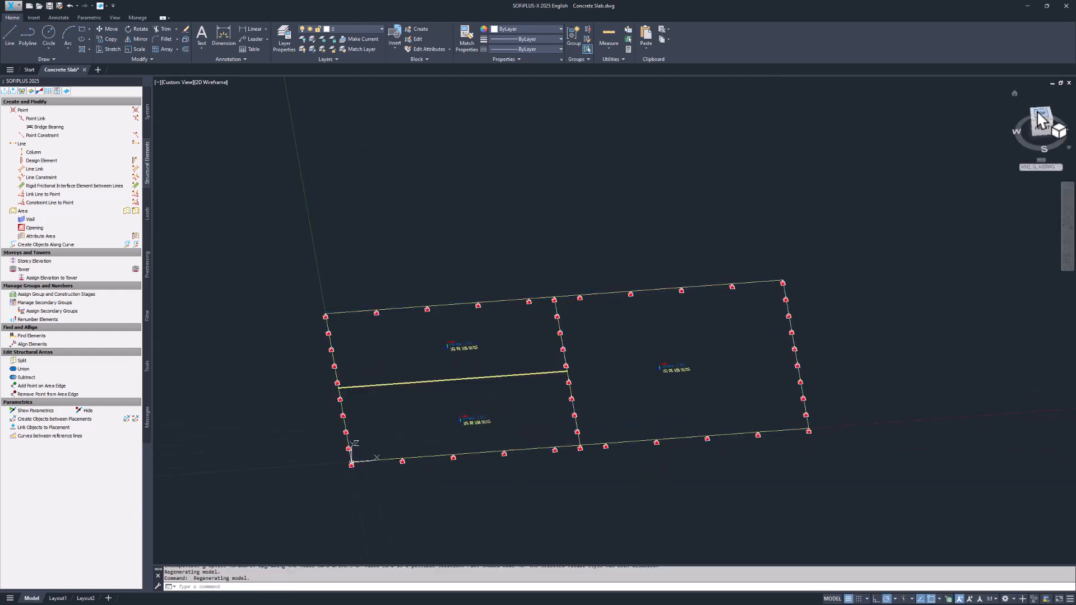
# - Return to the TOP plan view and begin a new structural point
pyautogui.click(1040, 122)
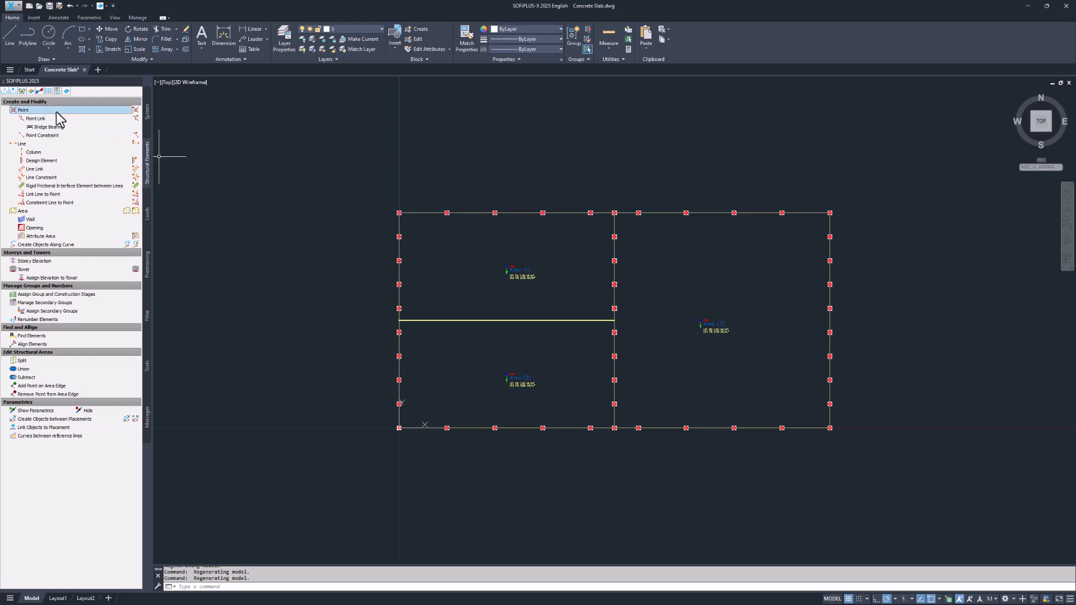
pyautogui.click(22, 110)
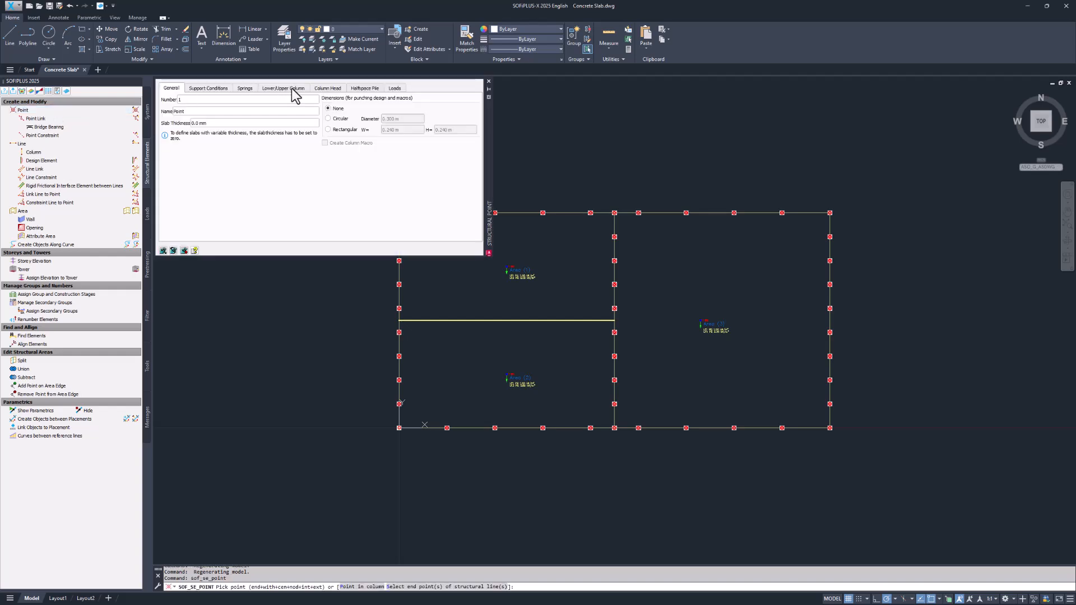
# - Give the point a vertical lower spring: circular 0.3 m C 30/37 column
pyautogui.click(282, 88)
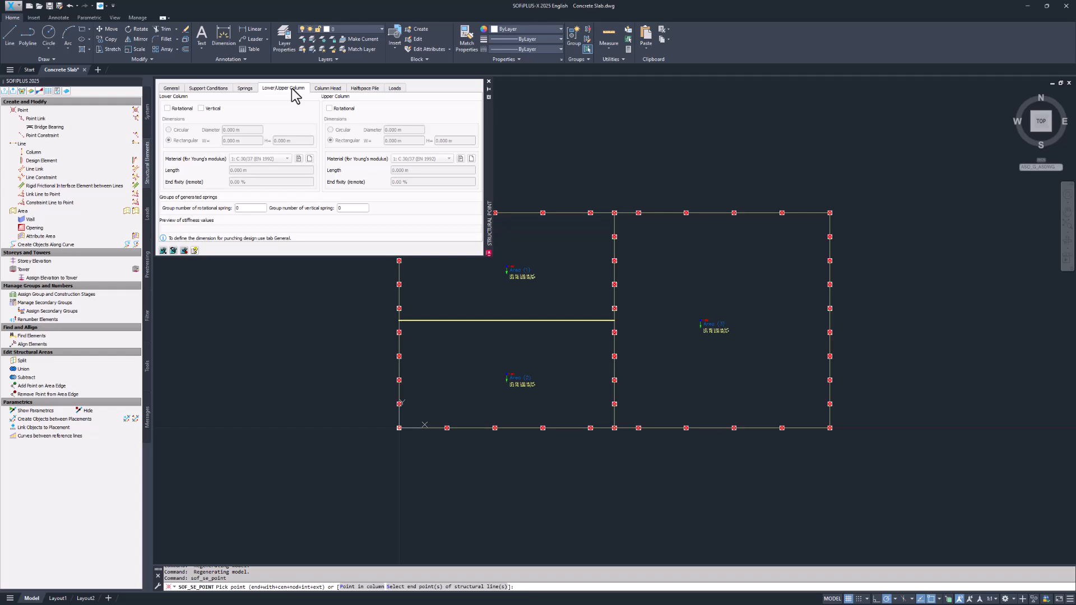
pyautogui.moveTo(198, 120)
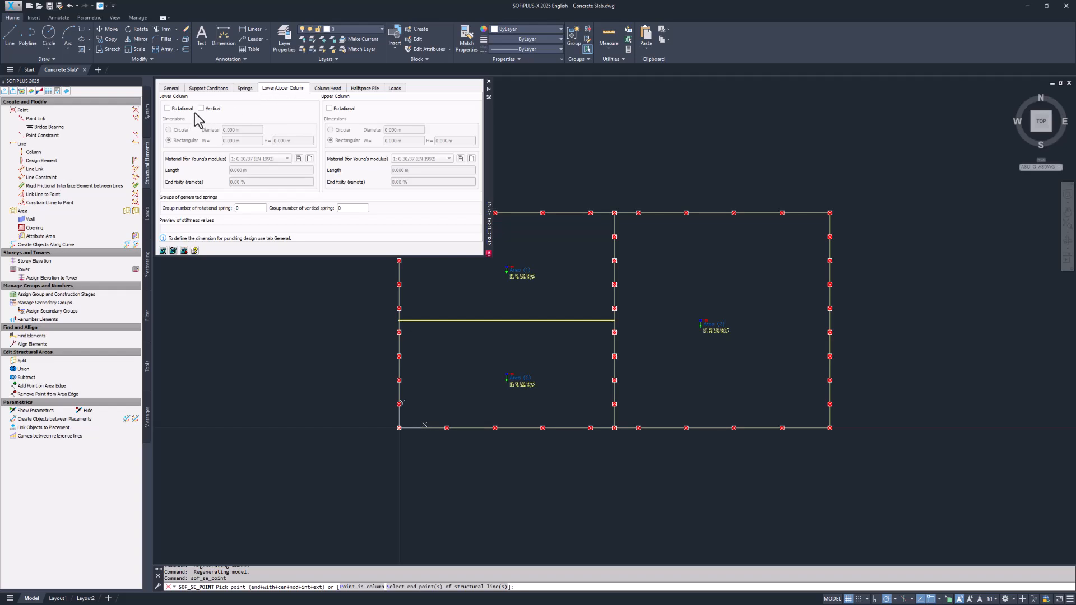
pyautogui.click(202, 109)
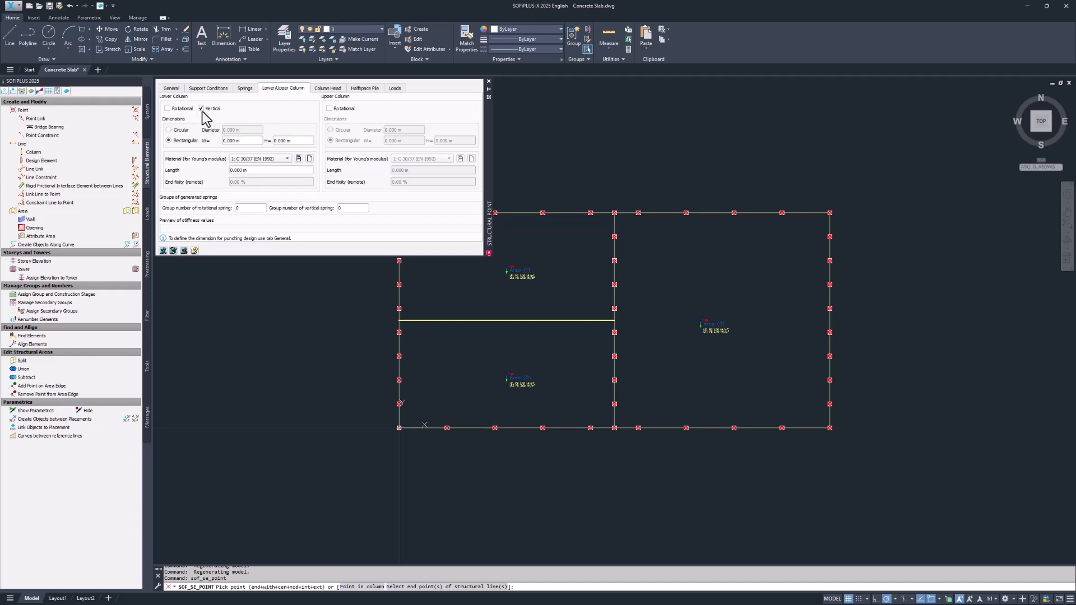
pyautogui.click(168, 129)
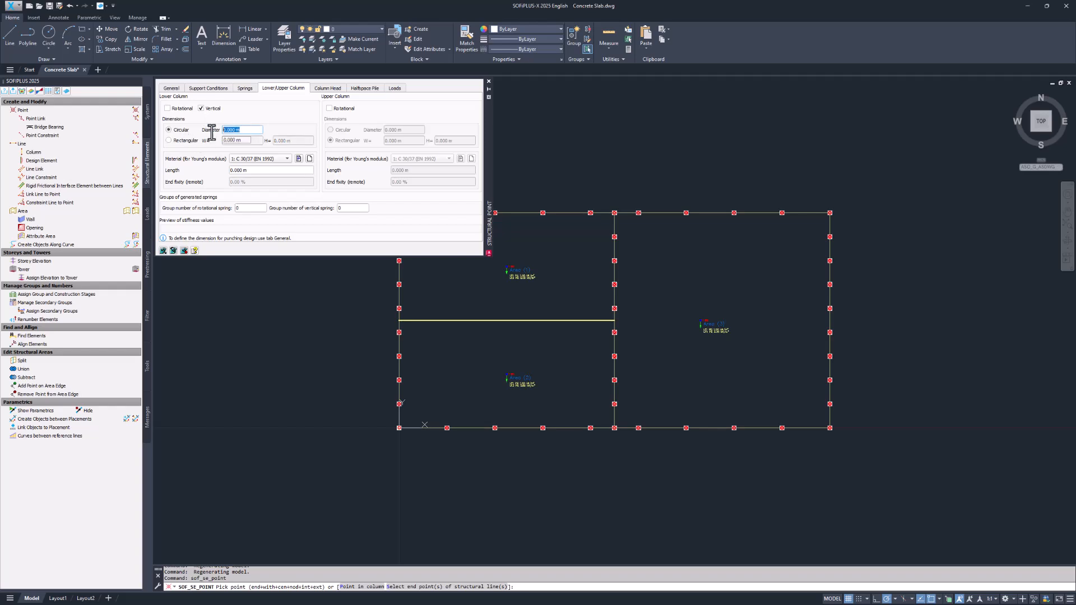
pyautogui.write('0.3')
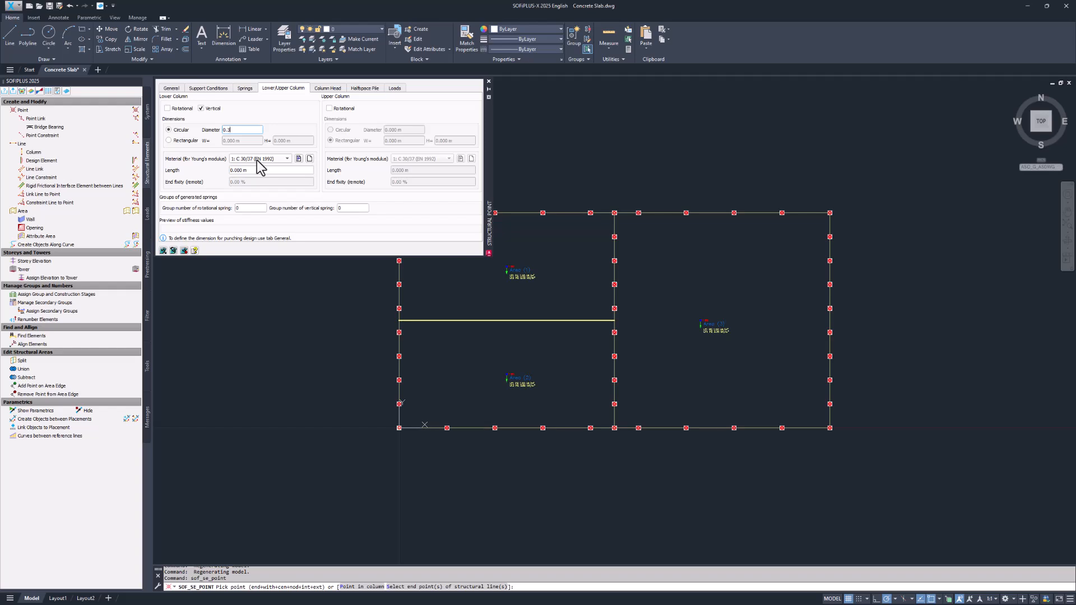
pyautogui.click(286, 158)
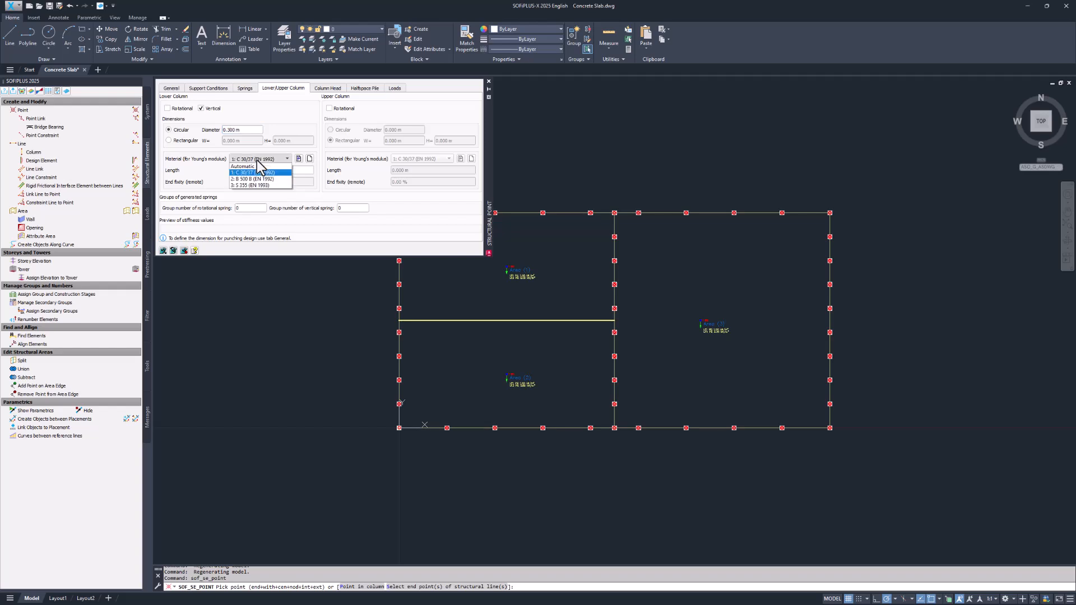
pyautogui.click(258, 172)
pyautogui.write('15')
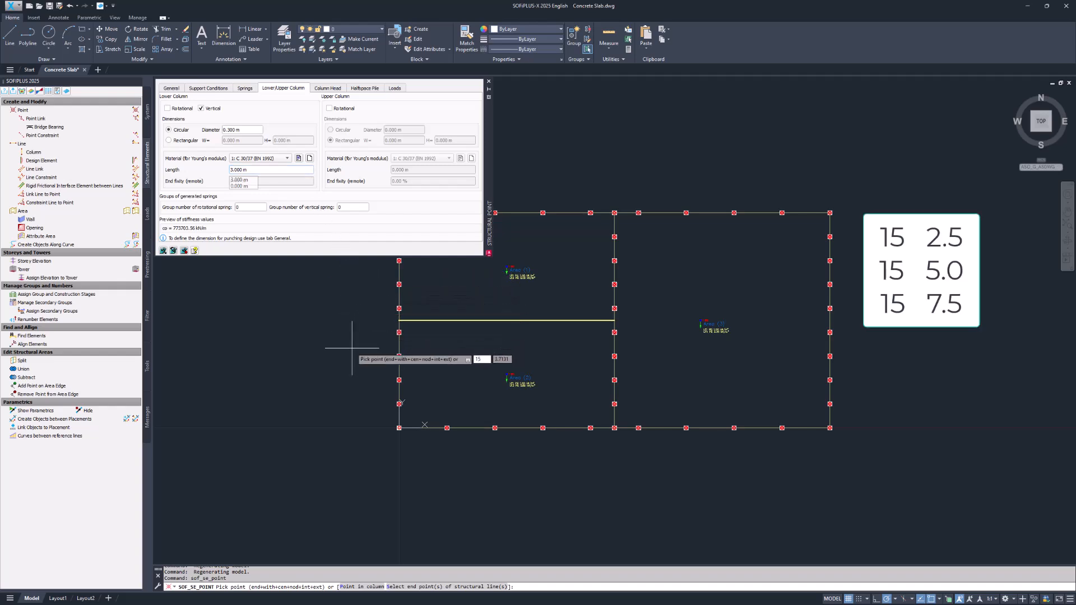
# - Place column points at (15, 2.5), (15, 5) and (15, 7.5)
pyautogui.write('2')
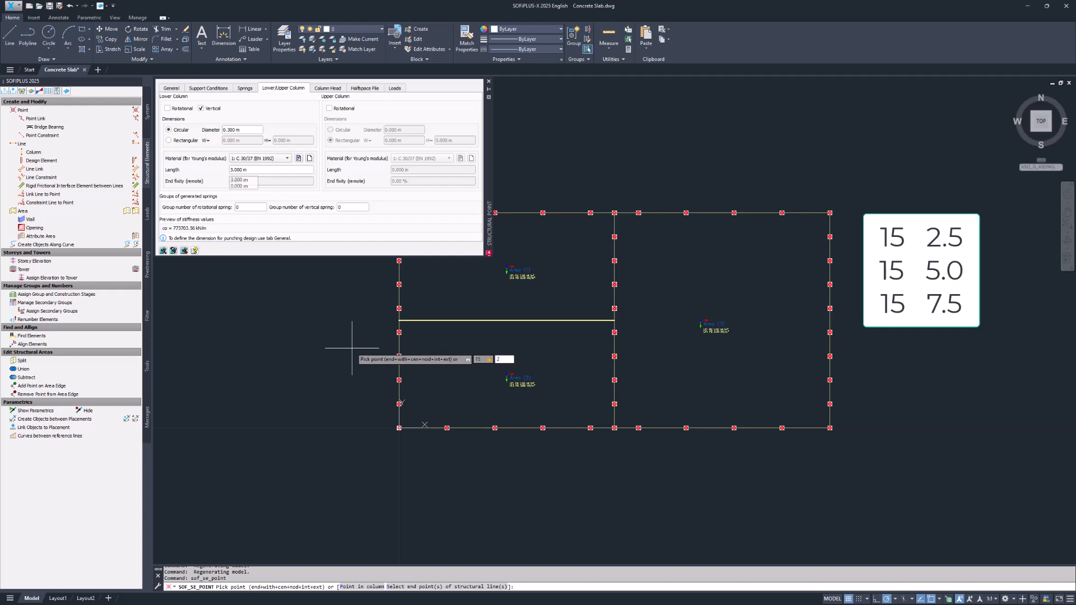
pyautogui.write('15,2.5')
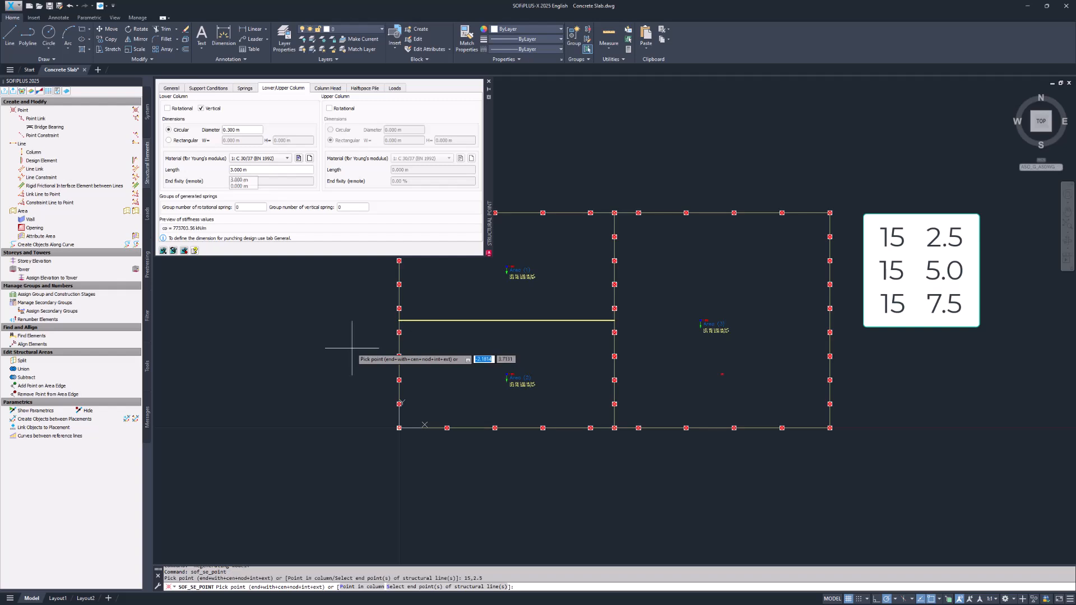
pyautogui.write('15')
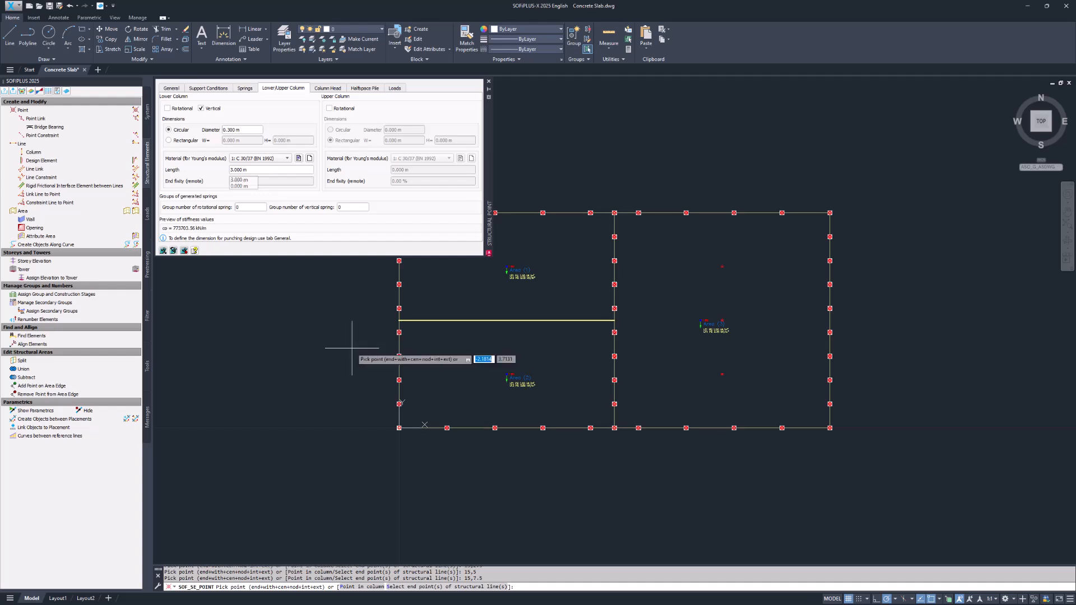
pyautogui.press('Escape')
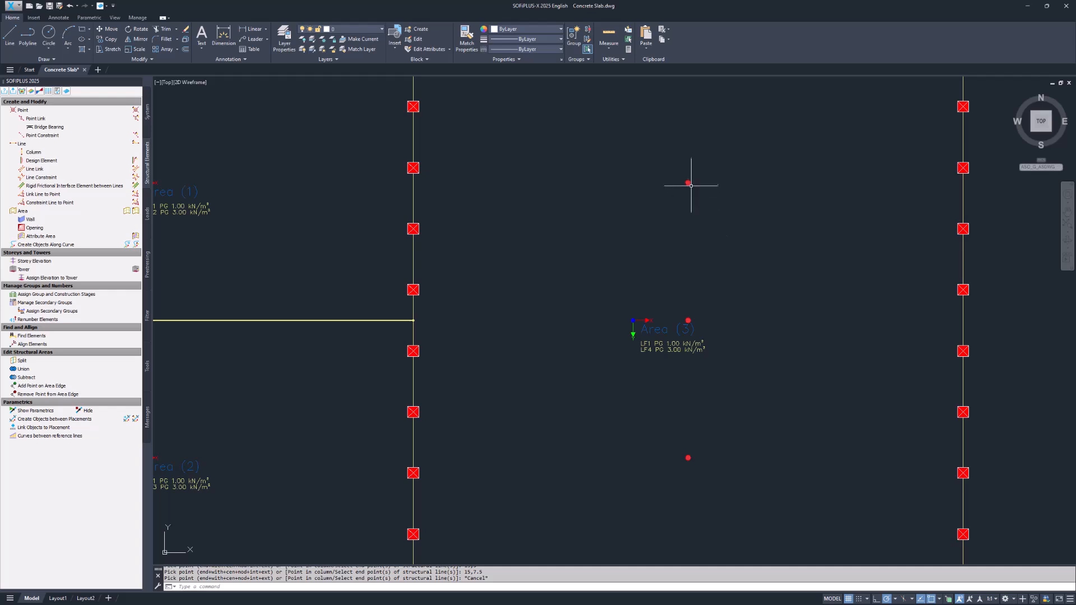
pyautogui.moveTo(686, 453)
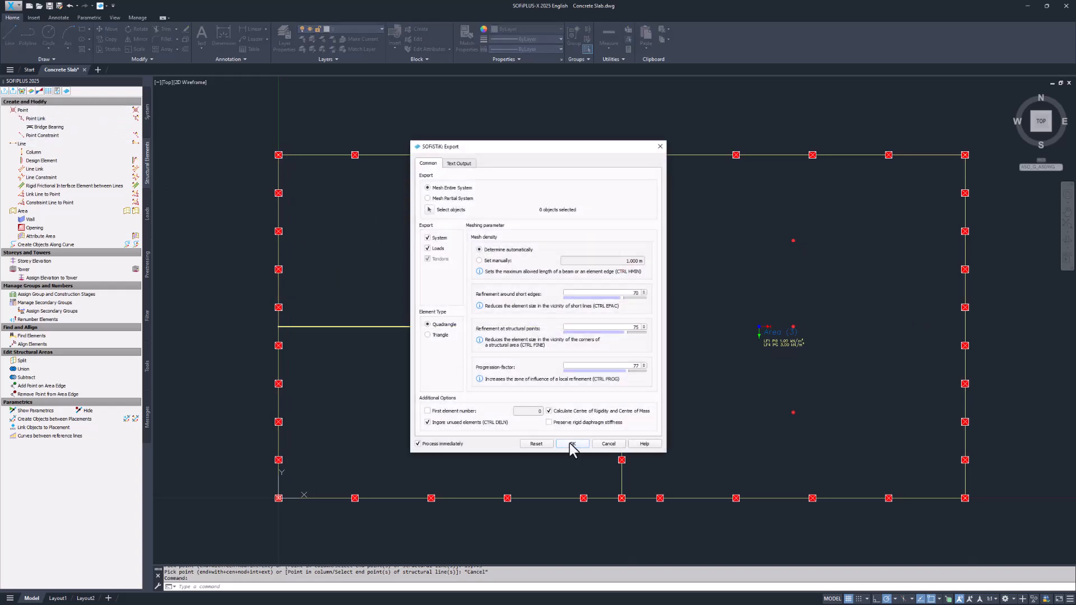
# - Export the meshed system and loads to SOFiSTiK, then close the progress window
pyautogui.click(572, 443)
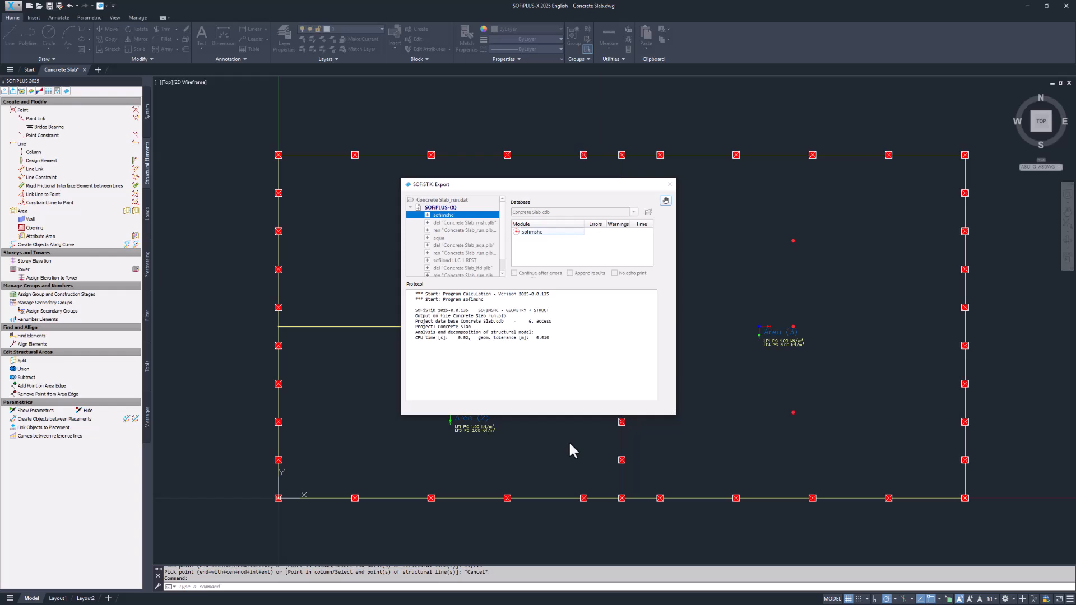
pyautogui.click(670, 184)
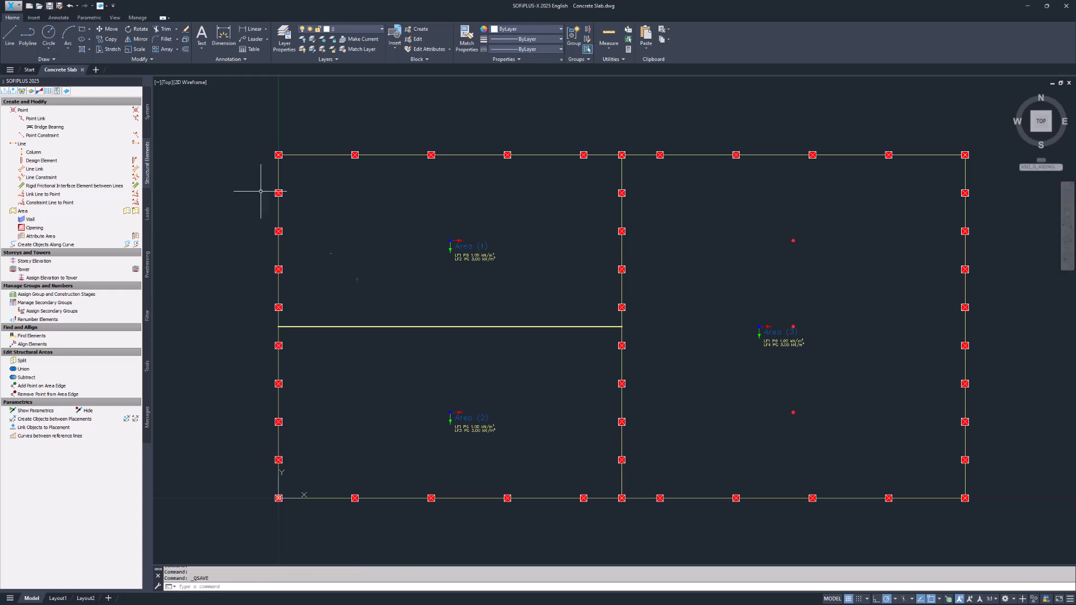
pyautogui.moveTo(607, 359)
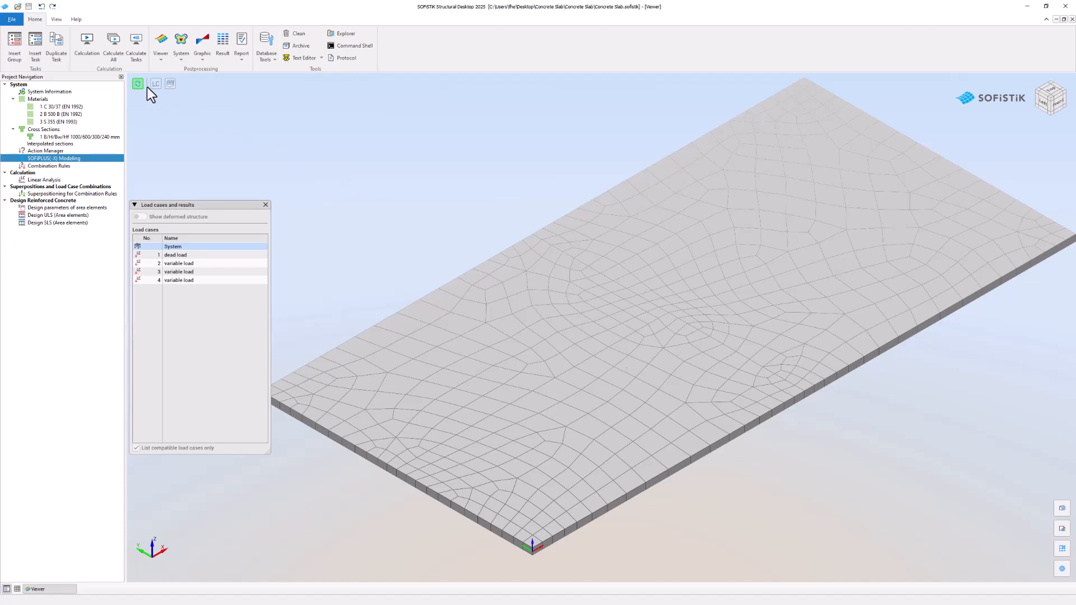
# - Show the system with supports, T-beam and column springs, and tilt the view
pyautogui.click(138, 83)
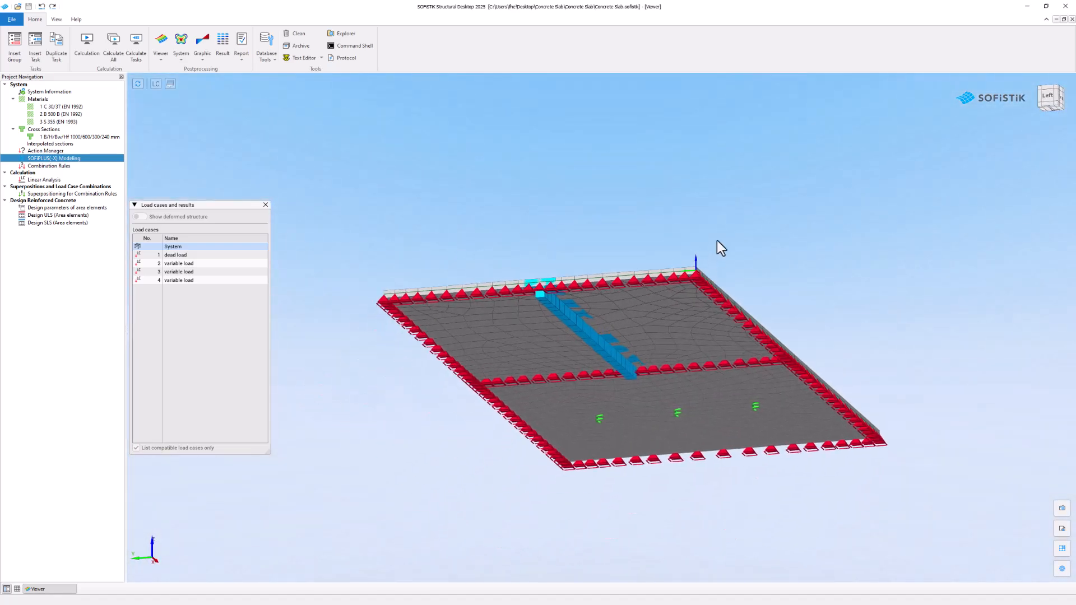
pyautogui.moveTo(721, 247); pyautogui.dragTo(658, 364)
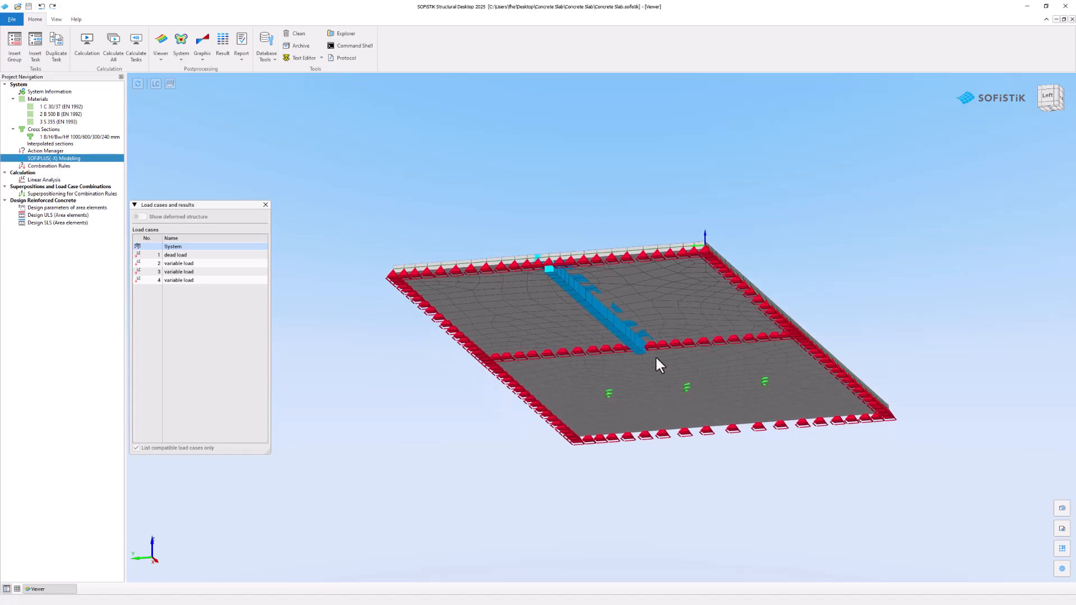